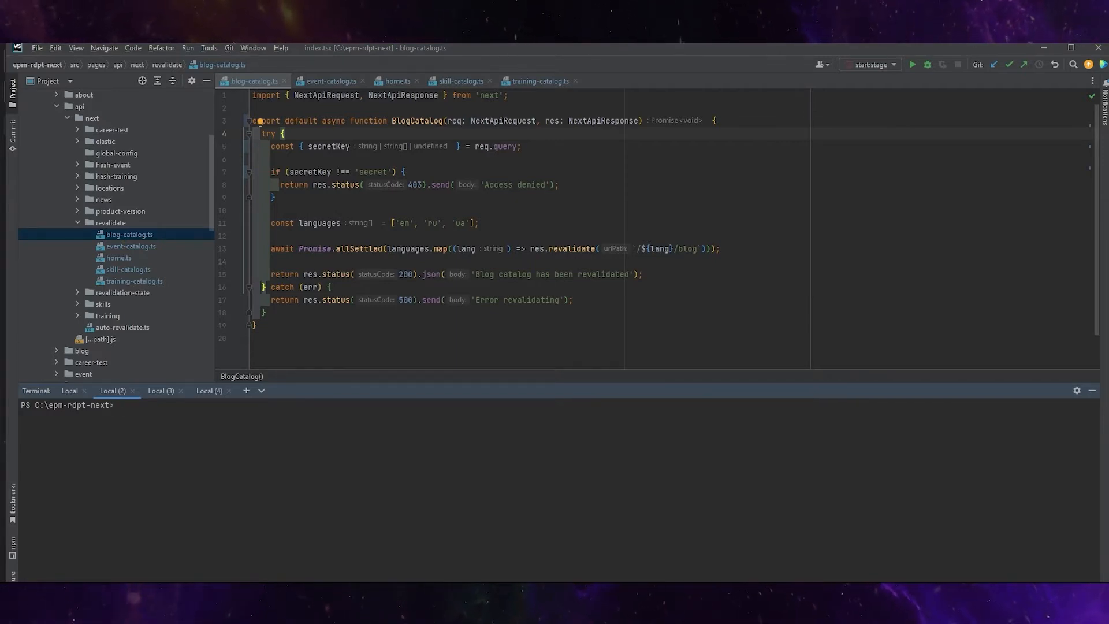
Compare the home, skill-catalog and training-catalog revalidate endpoint files in turn
left_click(329, 80)
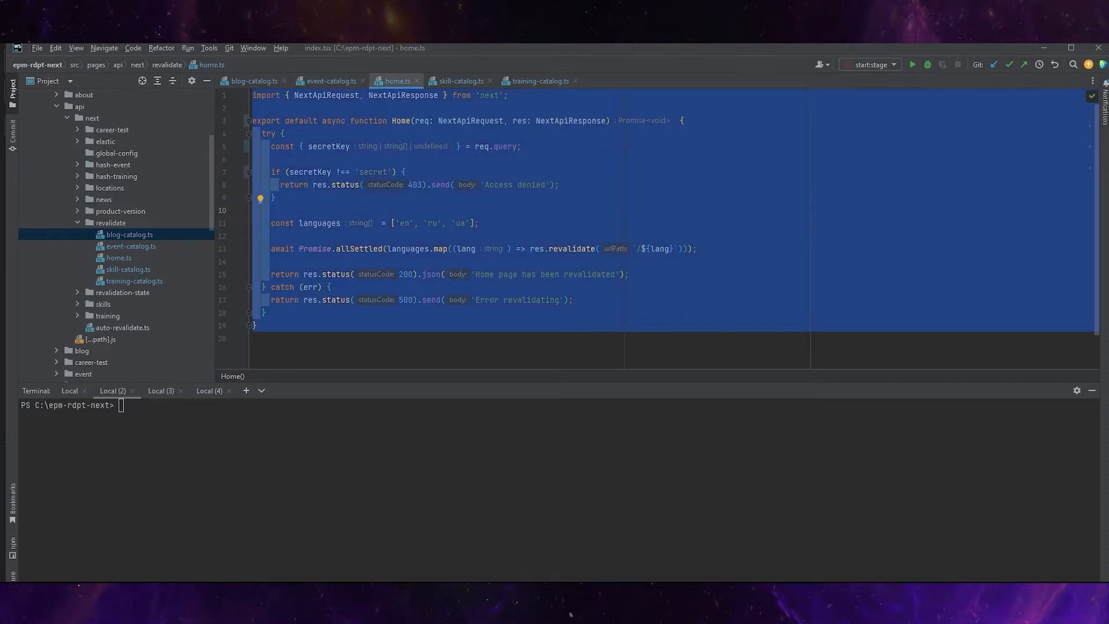
left_click(460, 81)
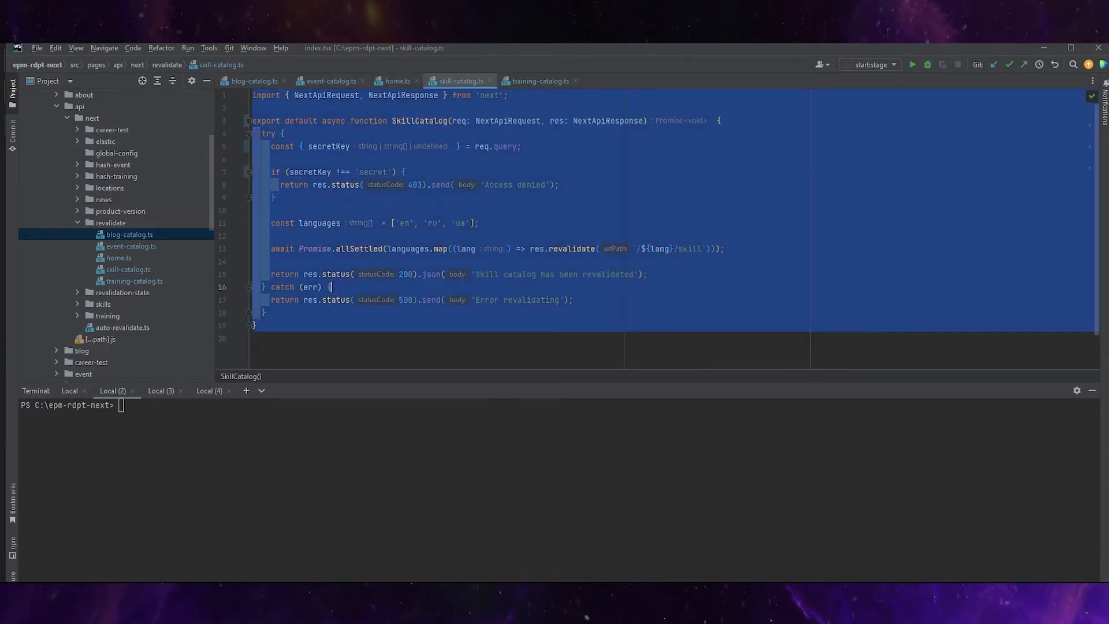
left_click(539, 81)
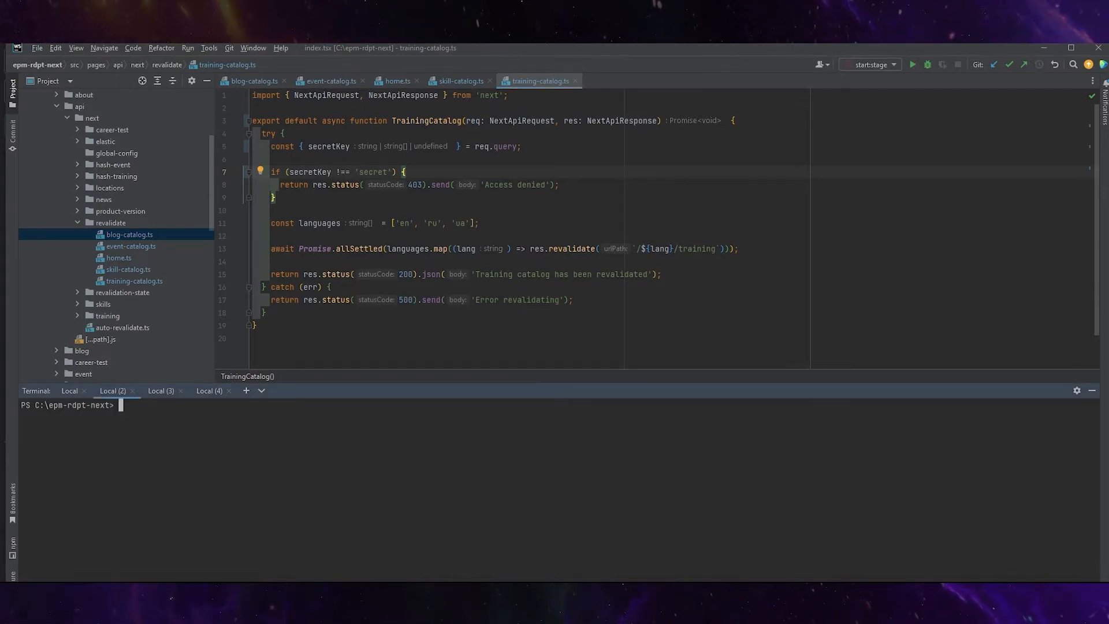
Run 'next dev' in the terminal to start the development server
type("next")
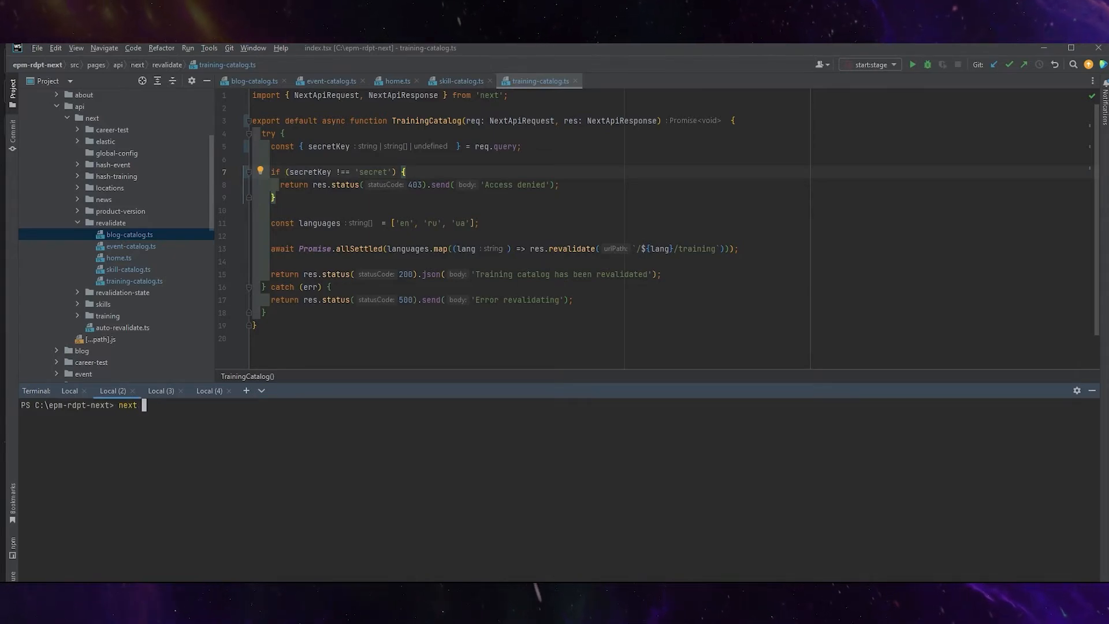
type("dev")
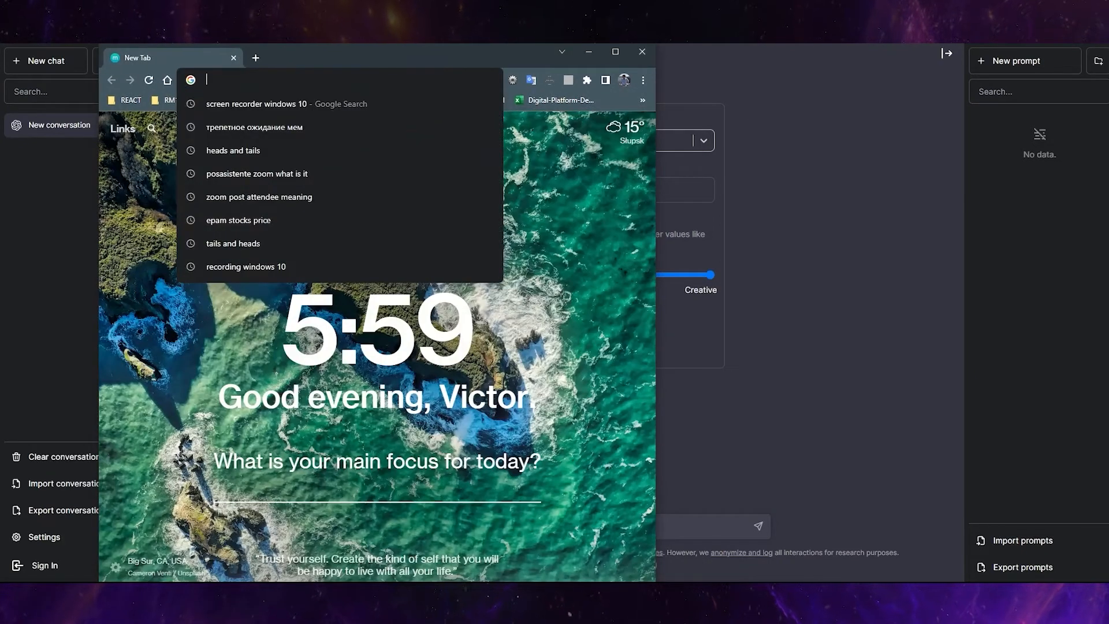
Load localhost:3000/api/next/revalidate/event-catalog, check the compile output, and select the URL for editing
type("localhost:3000/api/next/revalidate/event-catalo")
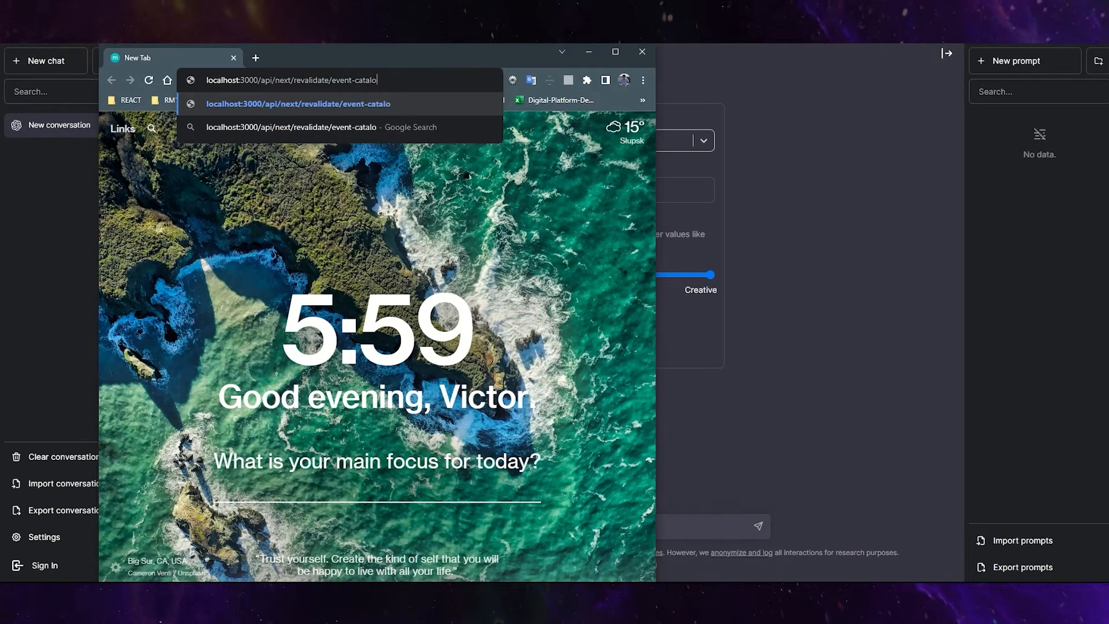
key("Enter")
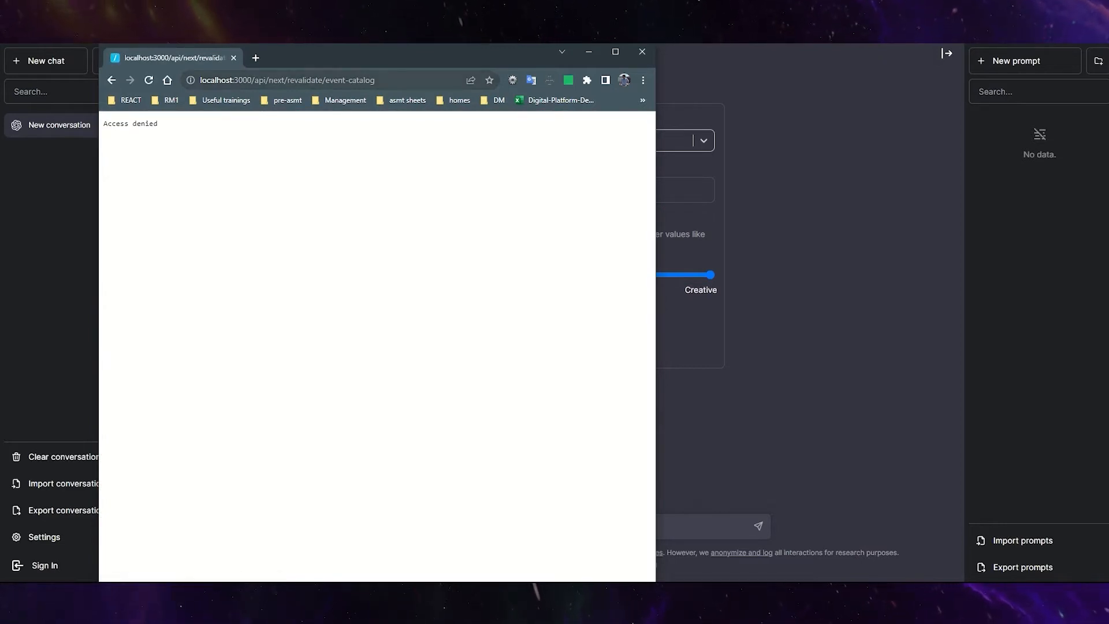
double_click(360, 79)
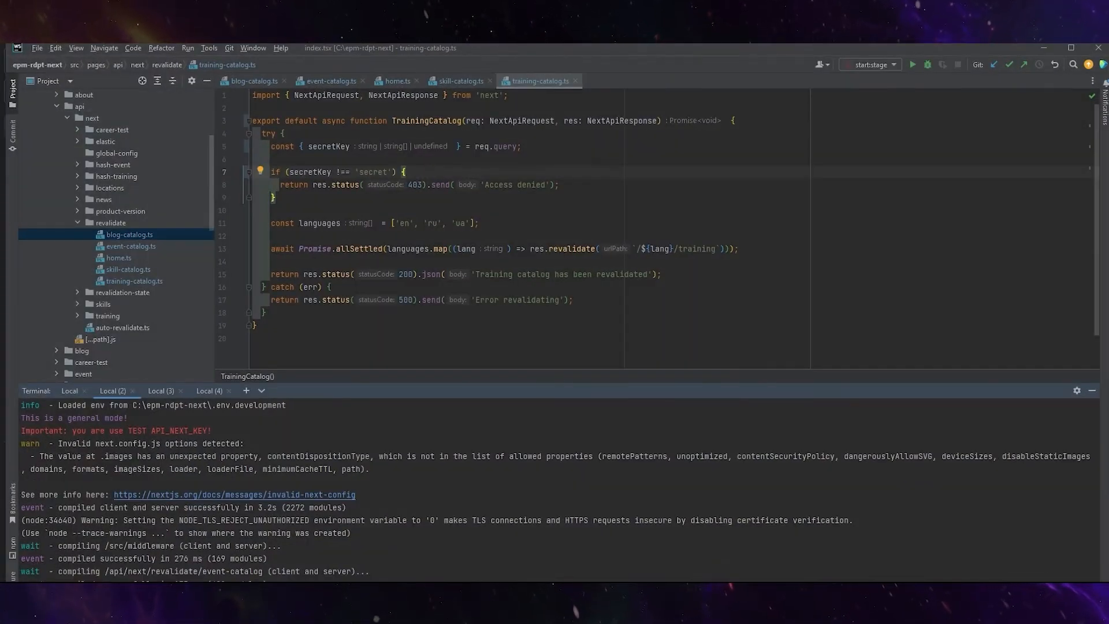
double_click(309, 171)
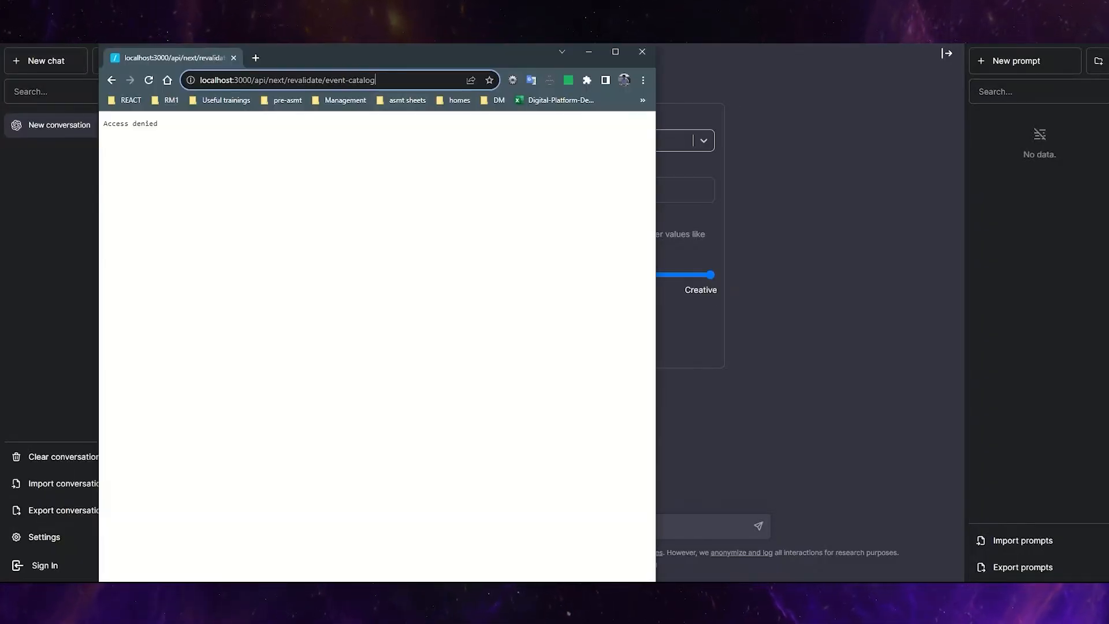
type("?secretKey")
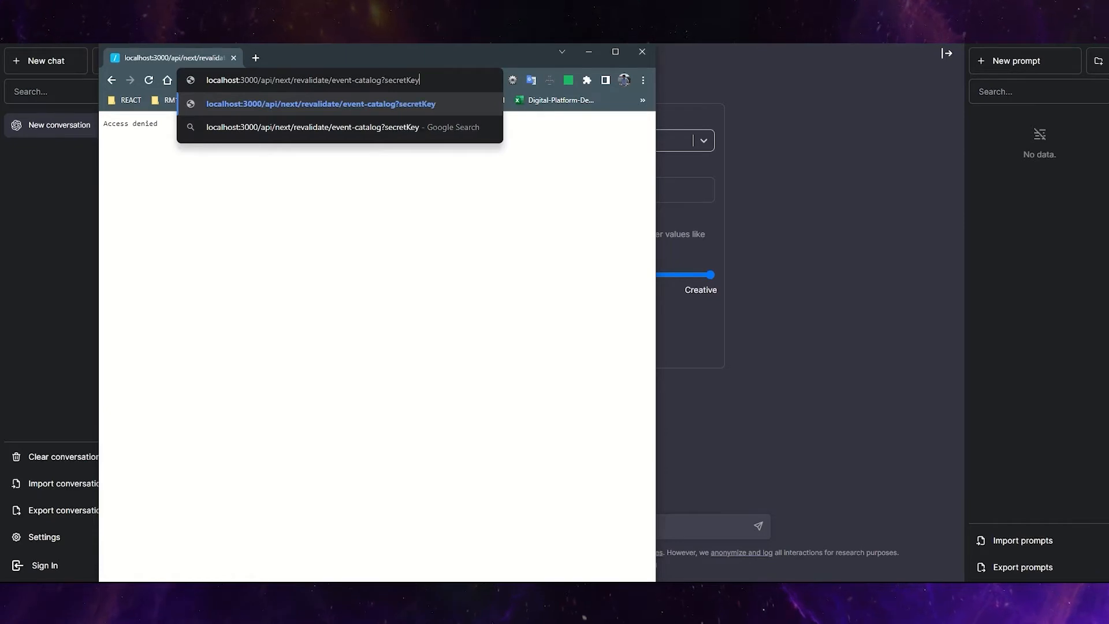
type("=sec")
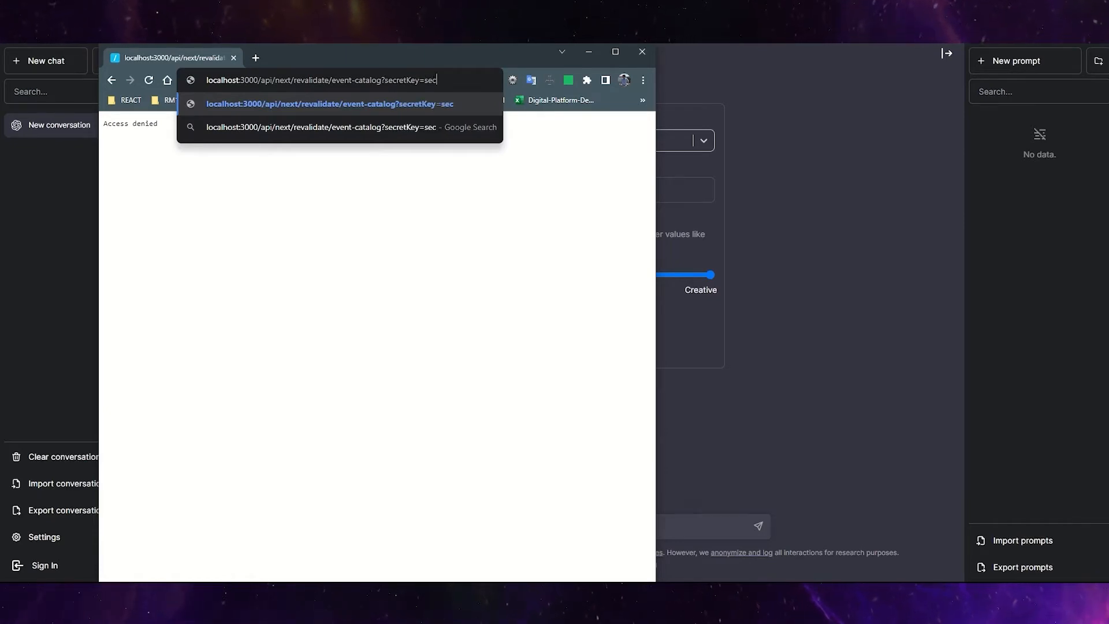
key("Enter")
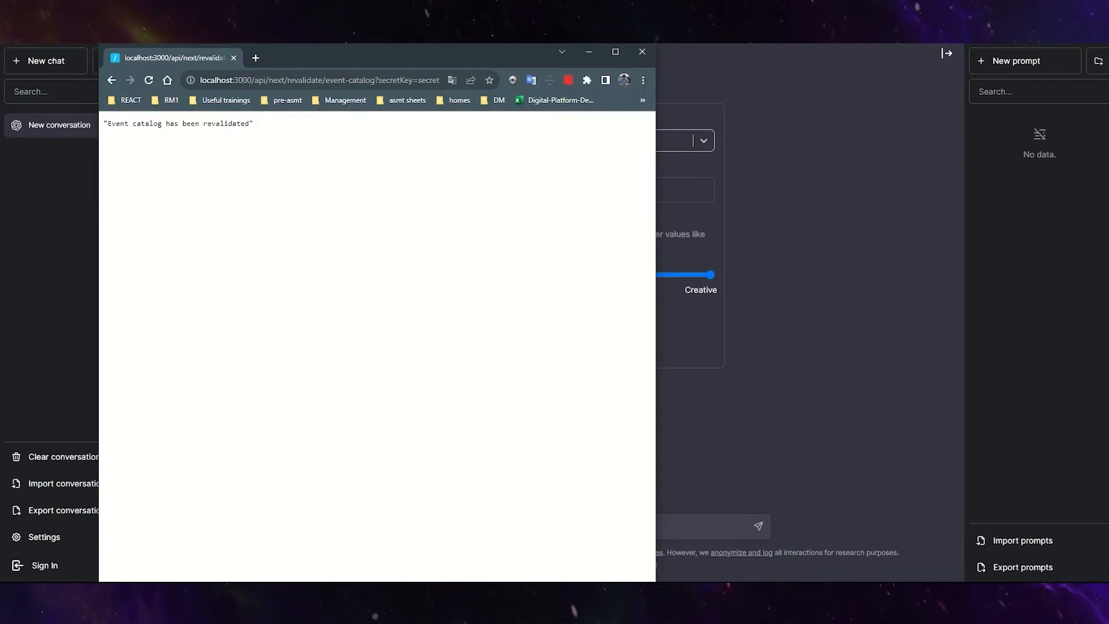
double_click(361, 79)
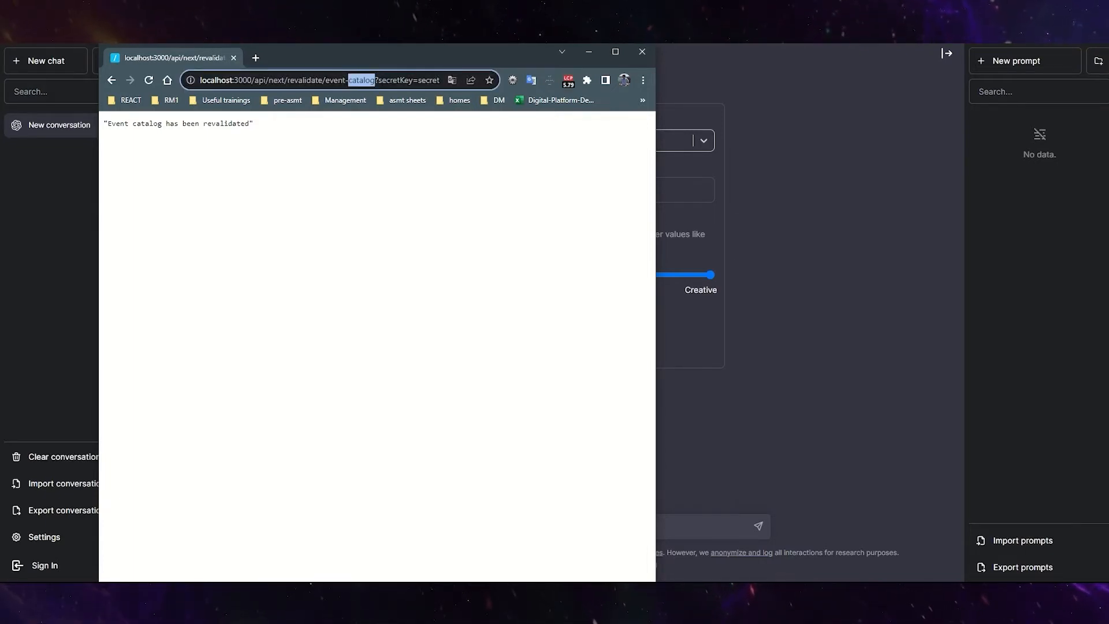
type("hom")
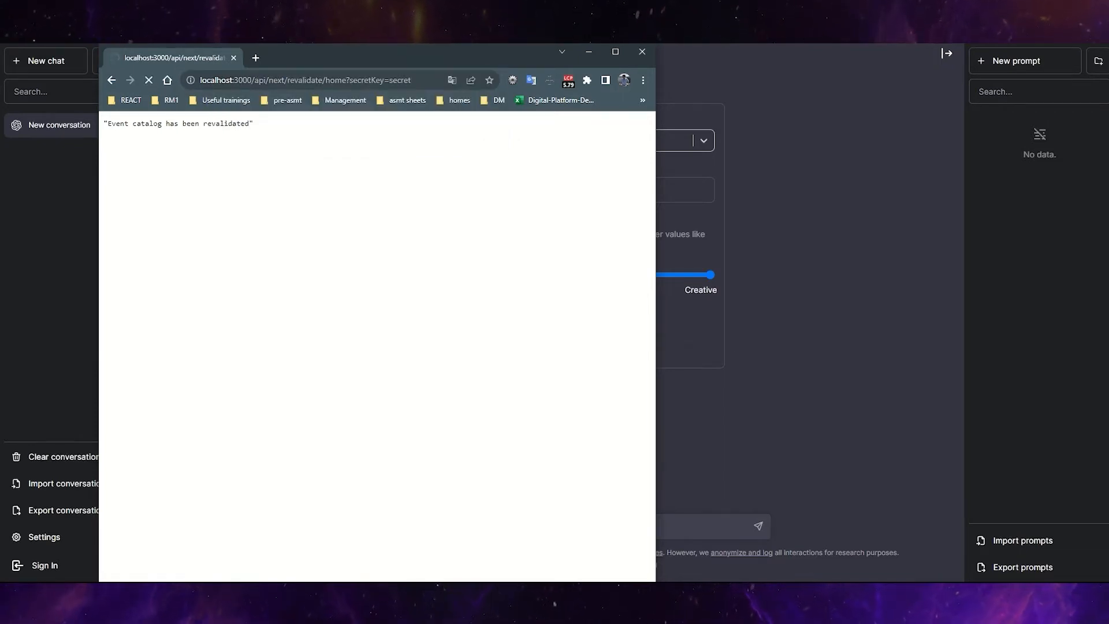
Read the terminal log for the home route compile, then bring up the AI chat app
left_click(148, 79)
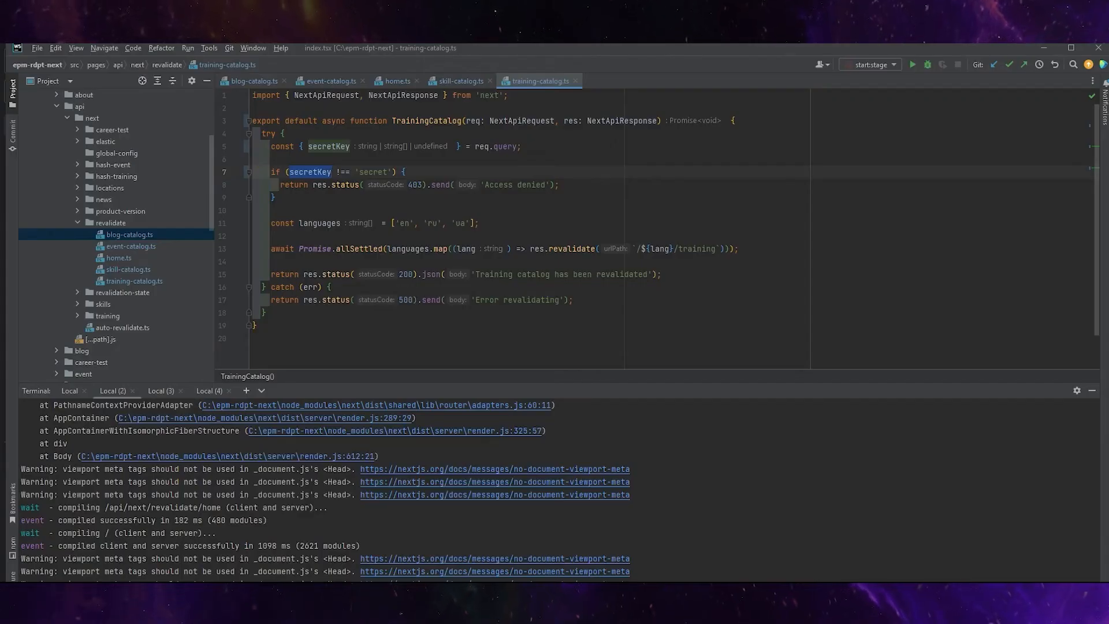
left_click(252, 81)
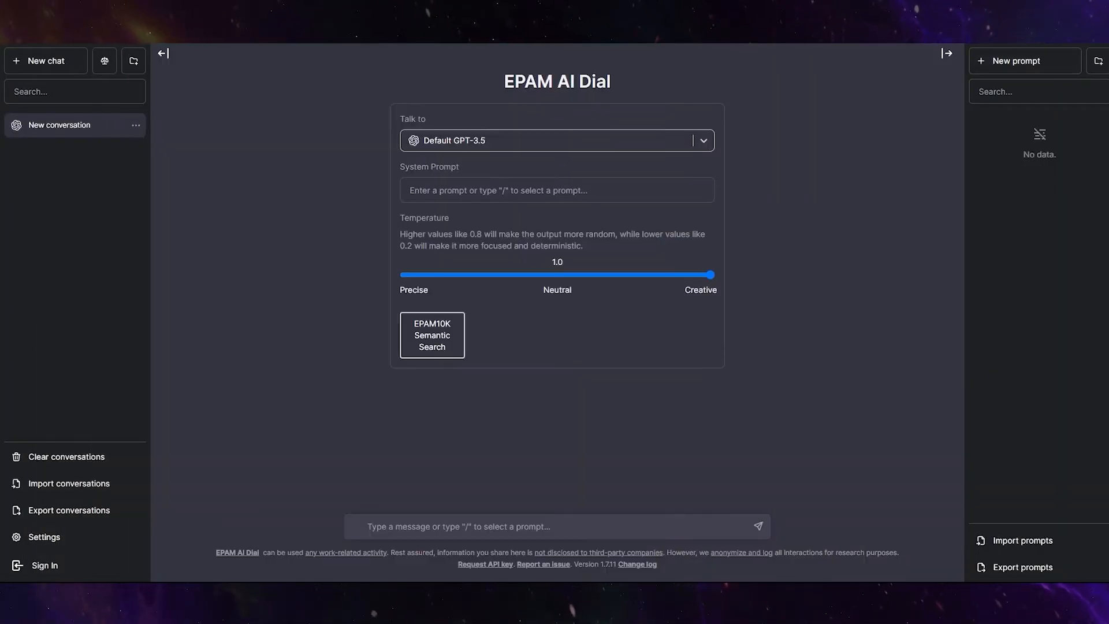
Type 'Please refactor this code:, each function wroten in...' into the chat box
type("Ple")
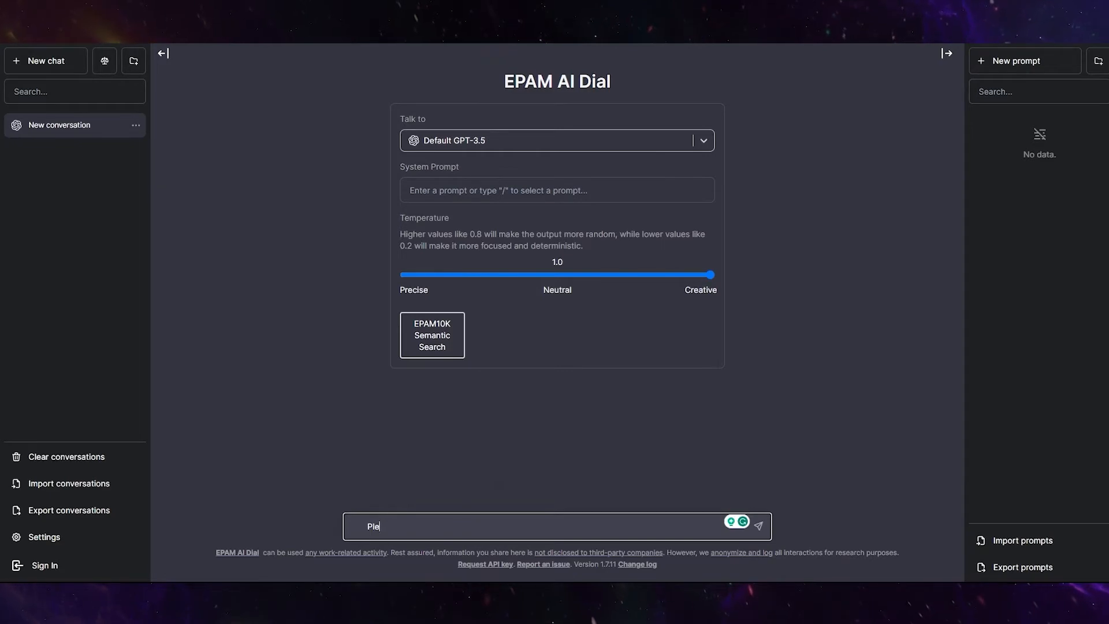
type("Please refactor this code:")
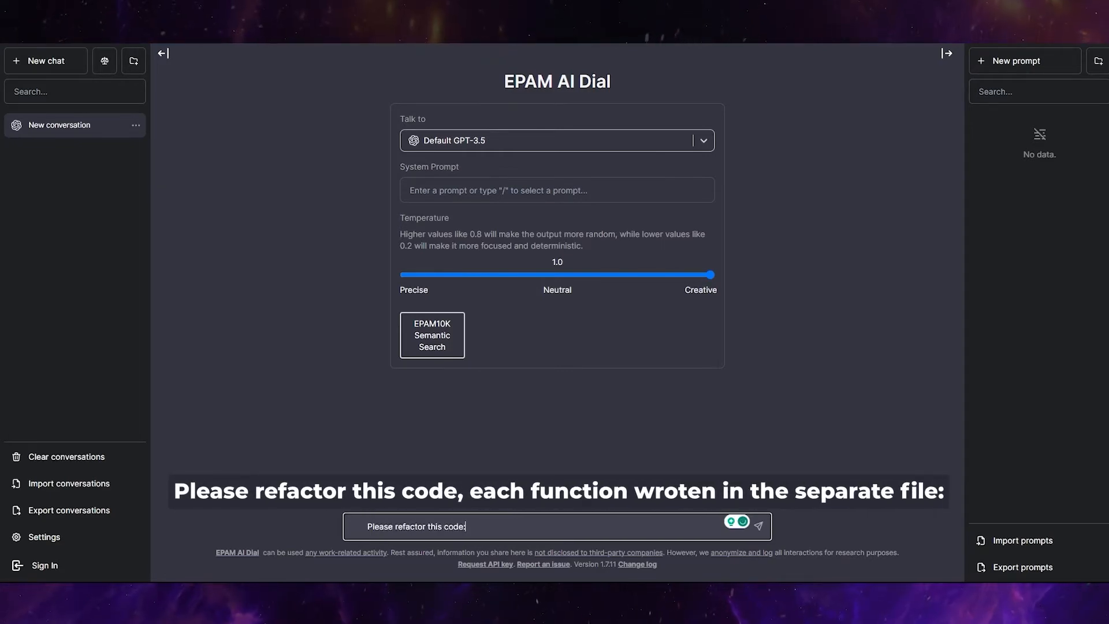
type(", each function")
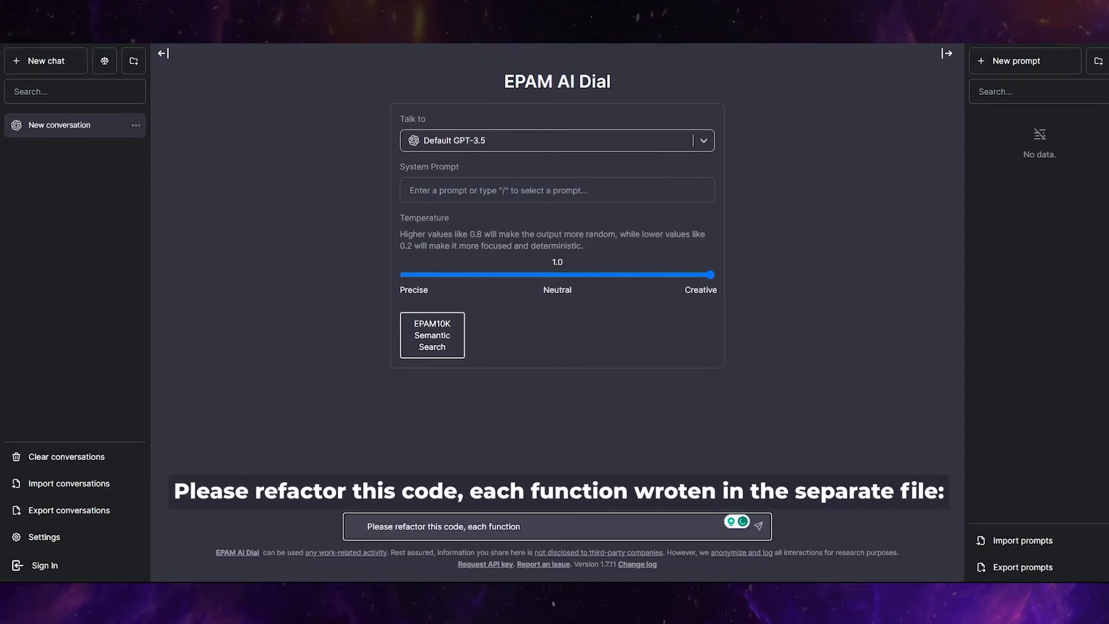
type("wroten in the separate file")
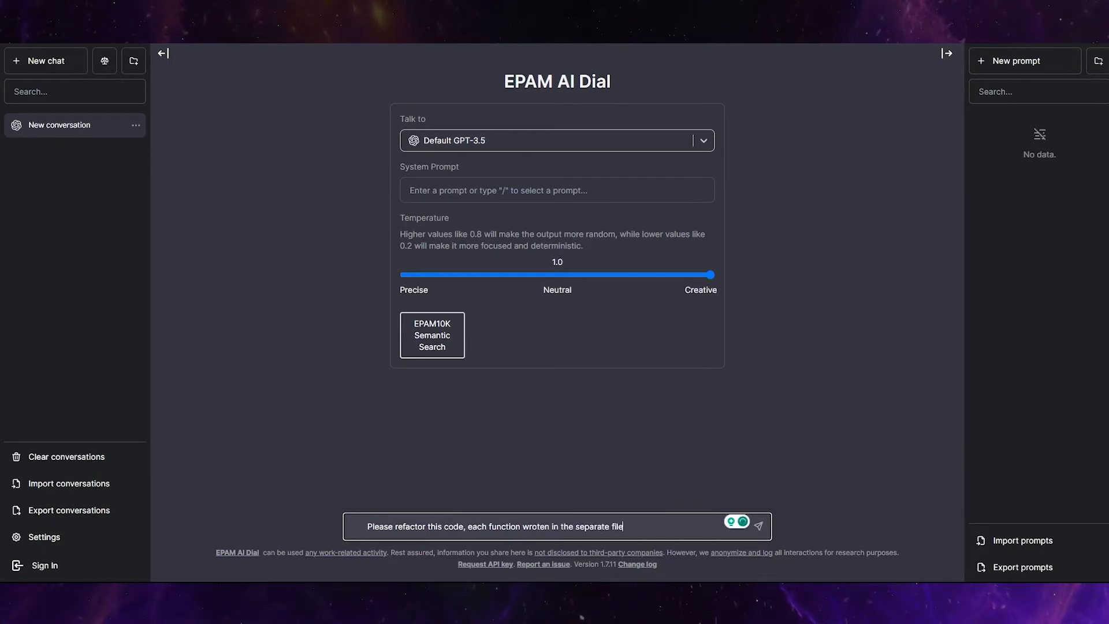
type(".")
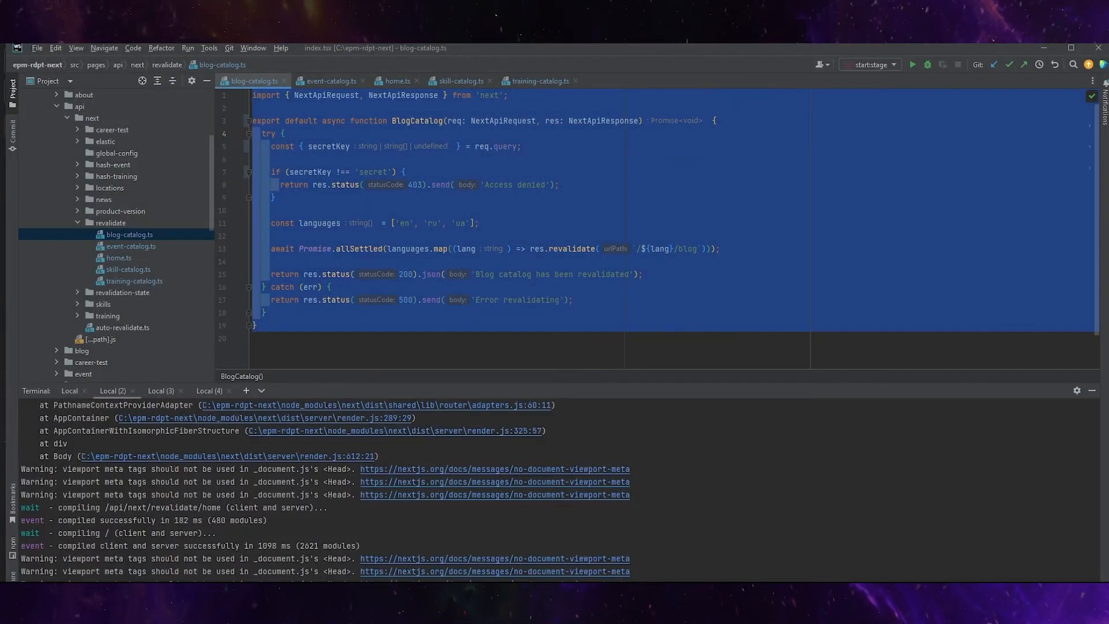
Copy the code from the home, skill-catalog and training-catalog endpoint tabs
left_click(328, 81)
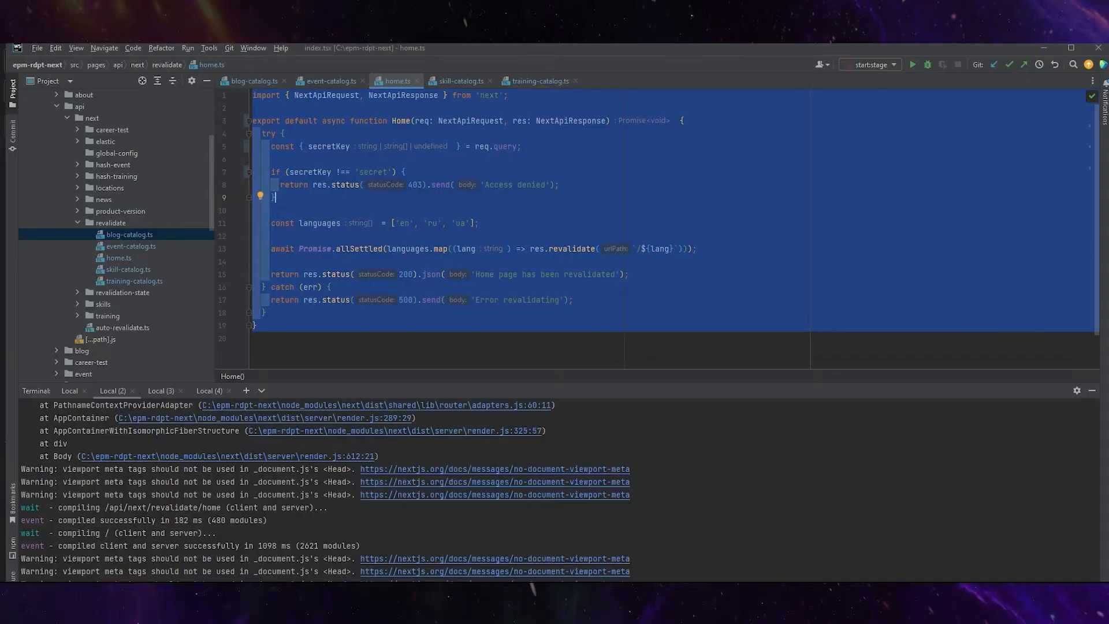
left_click(459, 81)
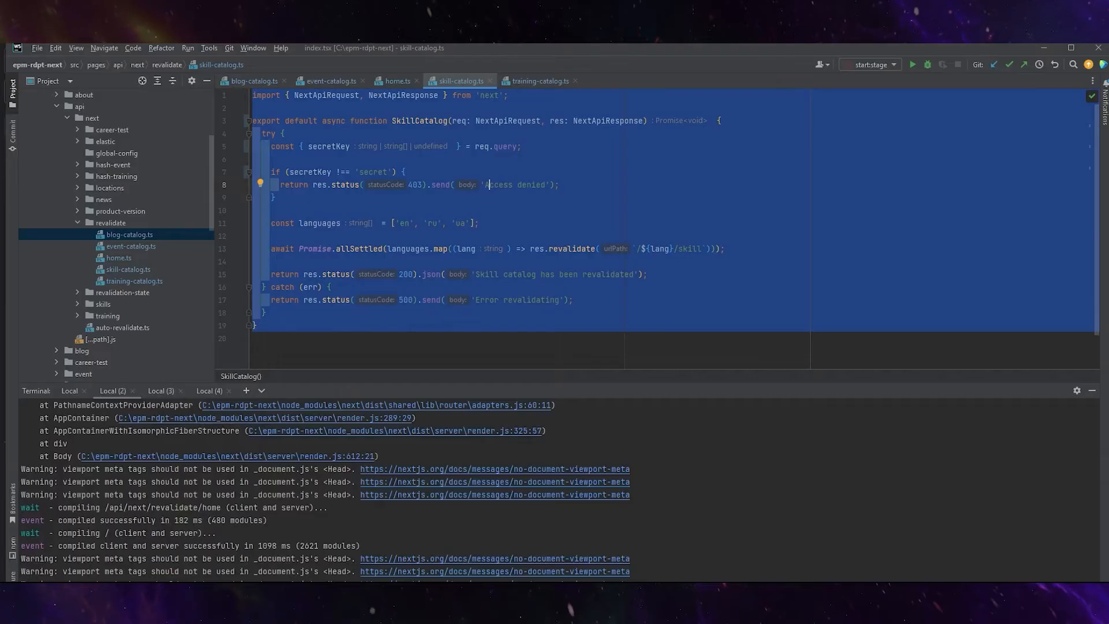
left_click(542, 81)
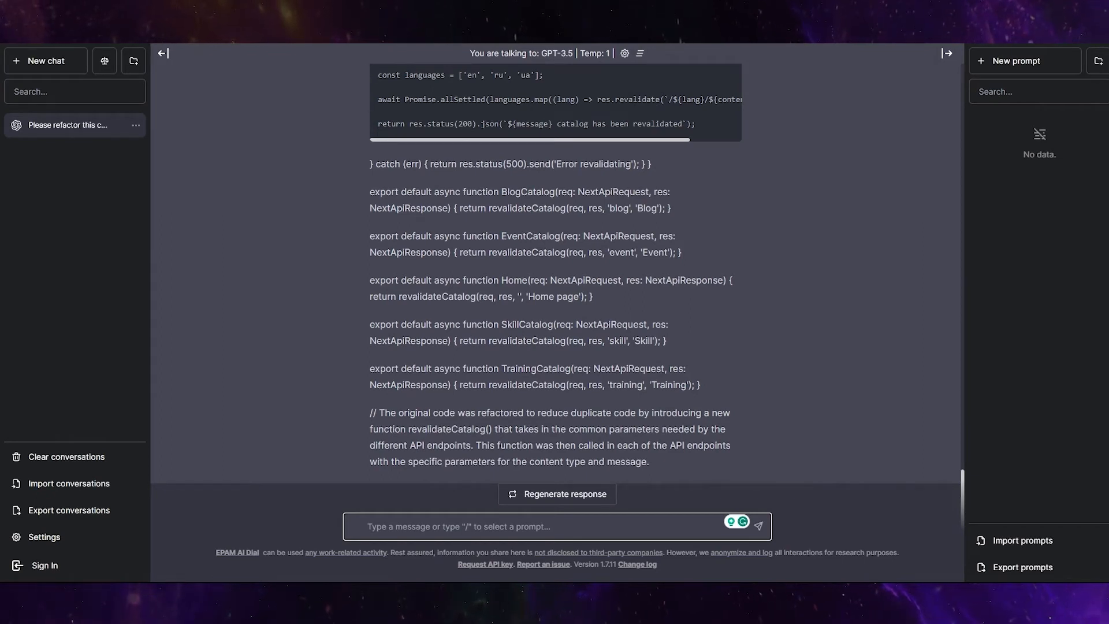
Ask the AI to refactor into one new copy-paste file, then review the returned code
type("refactor it wirh")
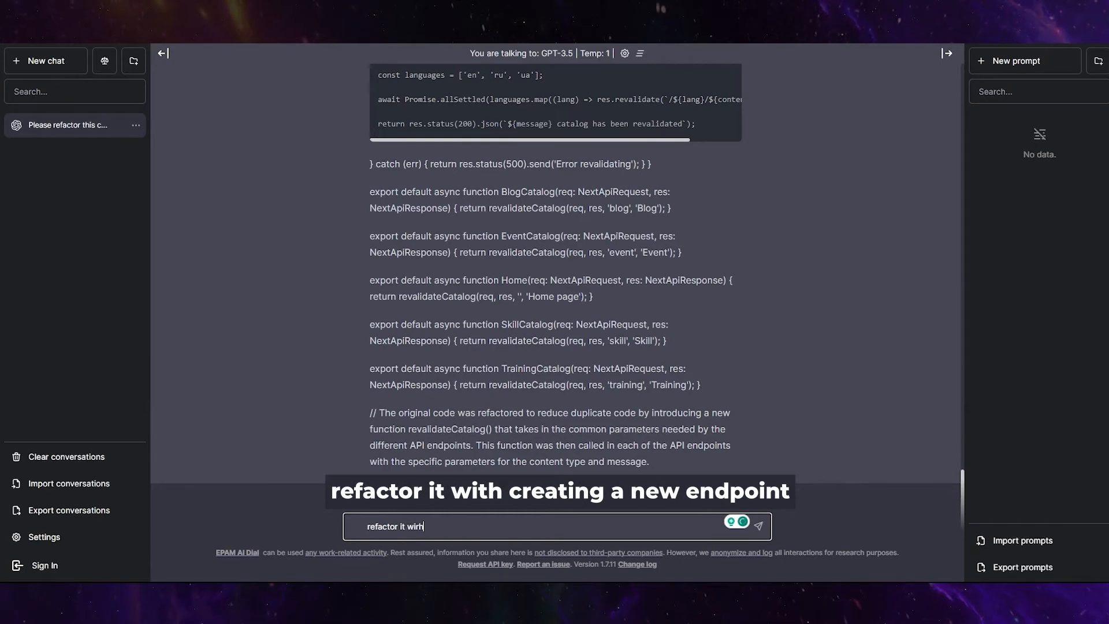
type("creating a new endpoi")
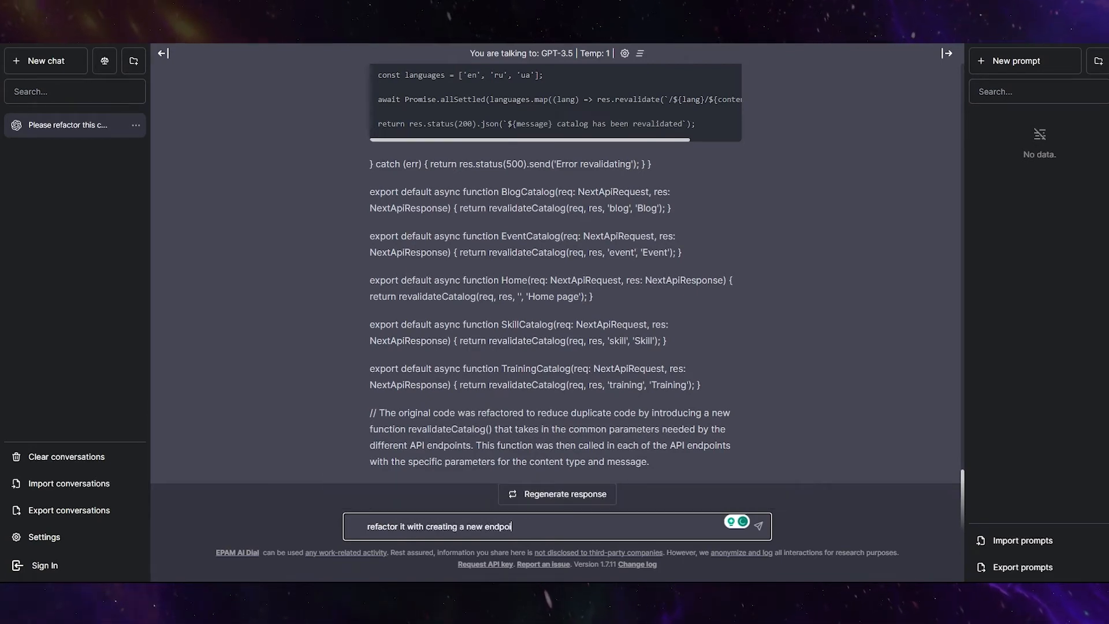
left_click(757, 526)
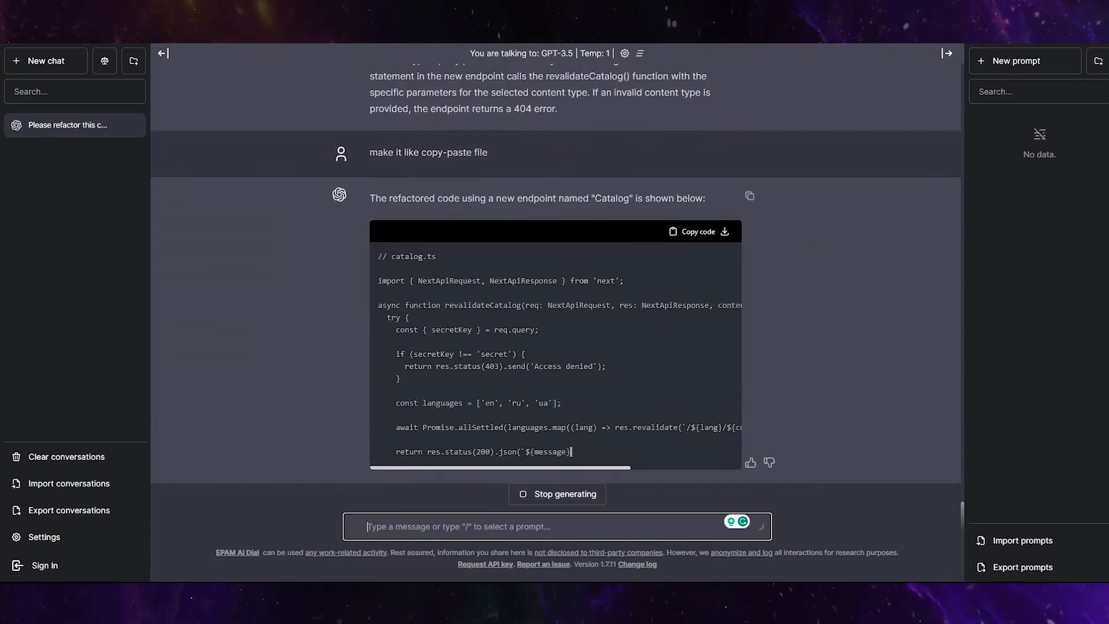
scroll("down", 3)
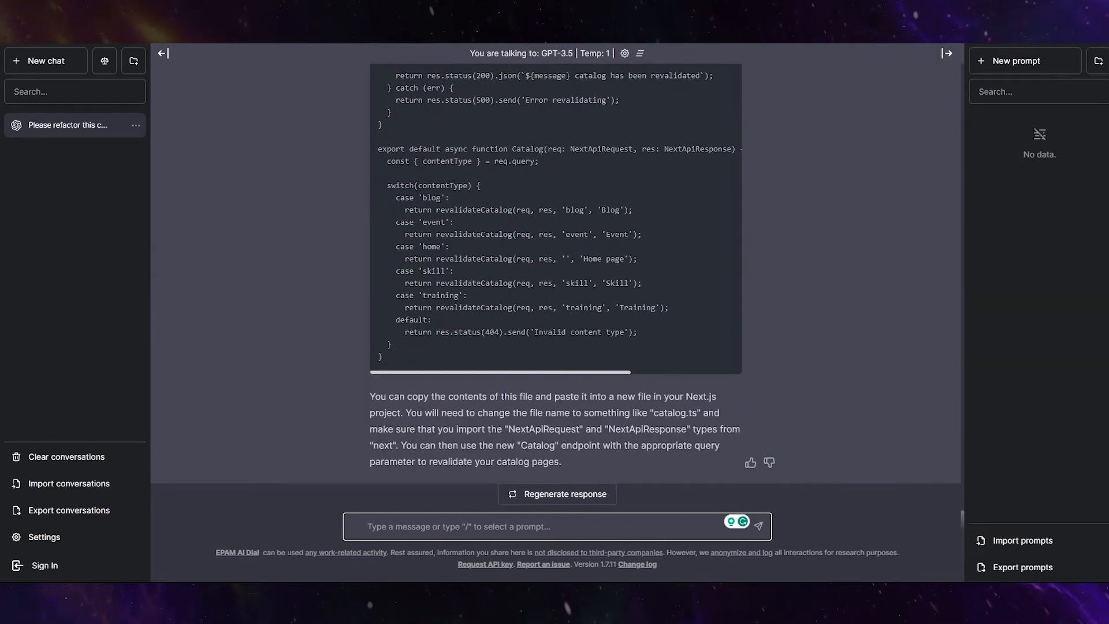
scroll("up", 3)
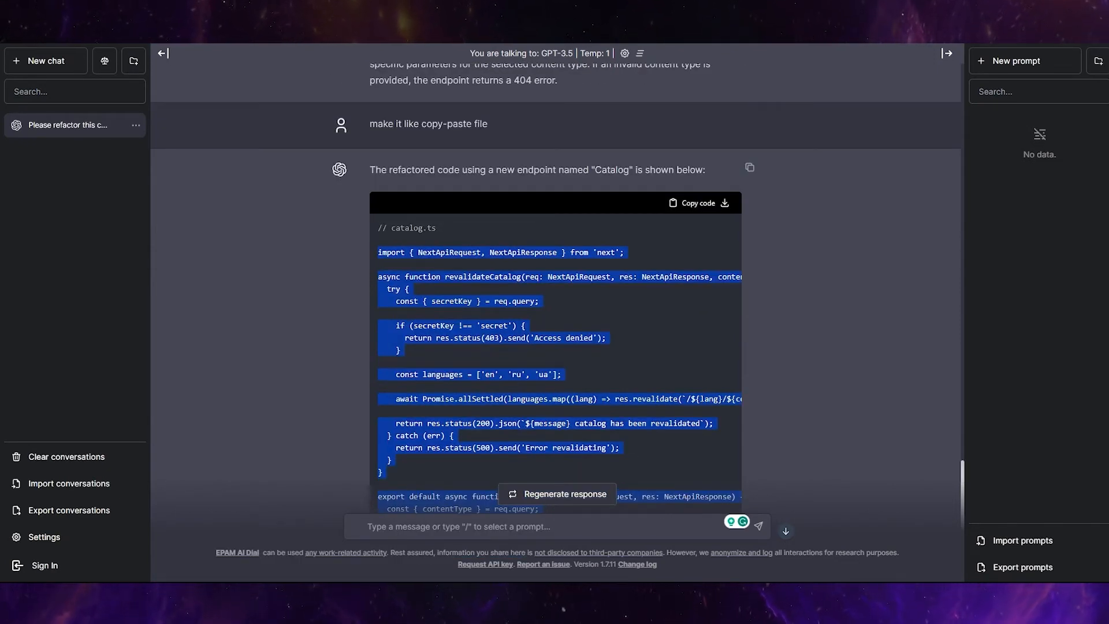
Add a TypeScript file named 'common' to the revalidate folder
left_click(697, 203)
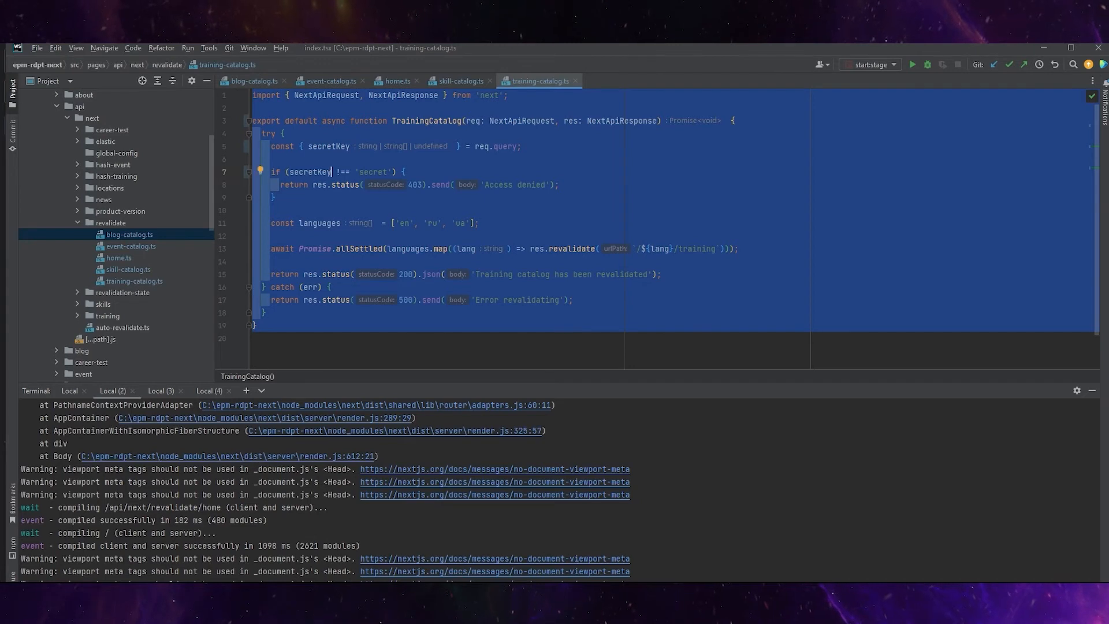
right_click(110, 223)
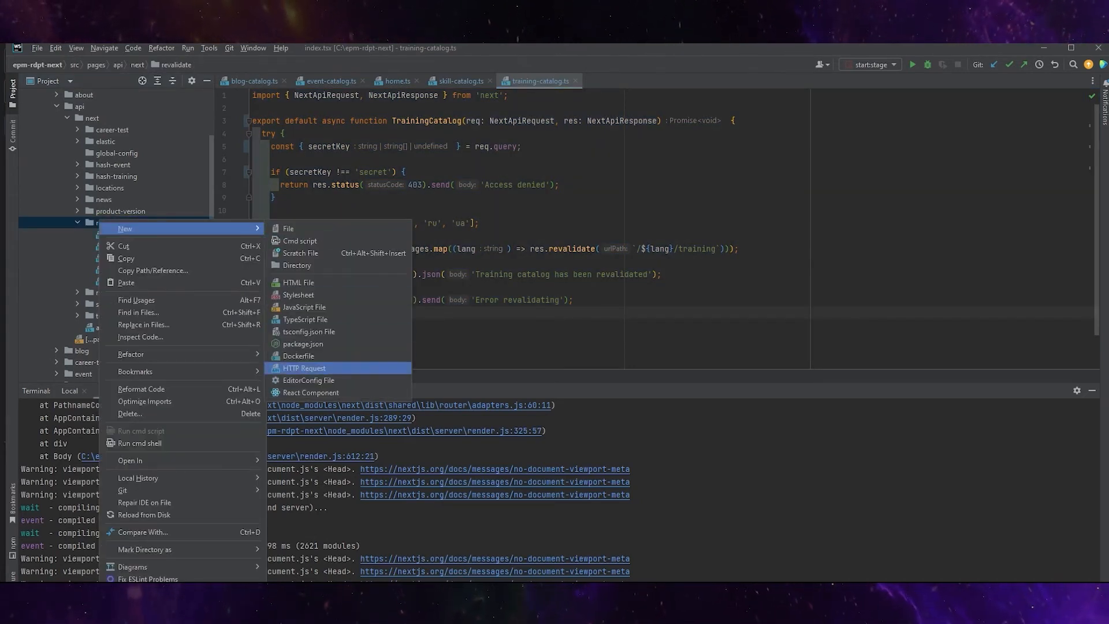
left_click(305, 319)
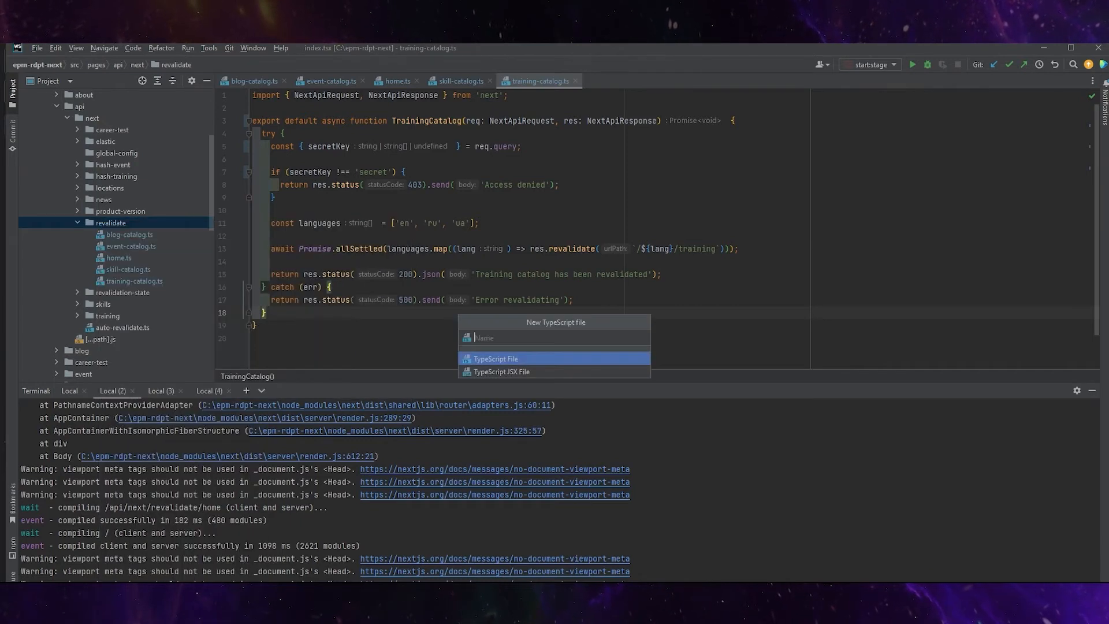
type("c")
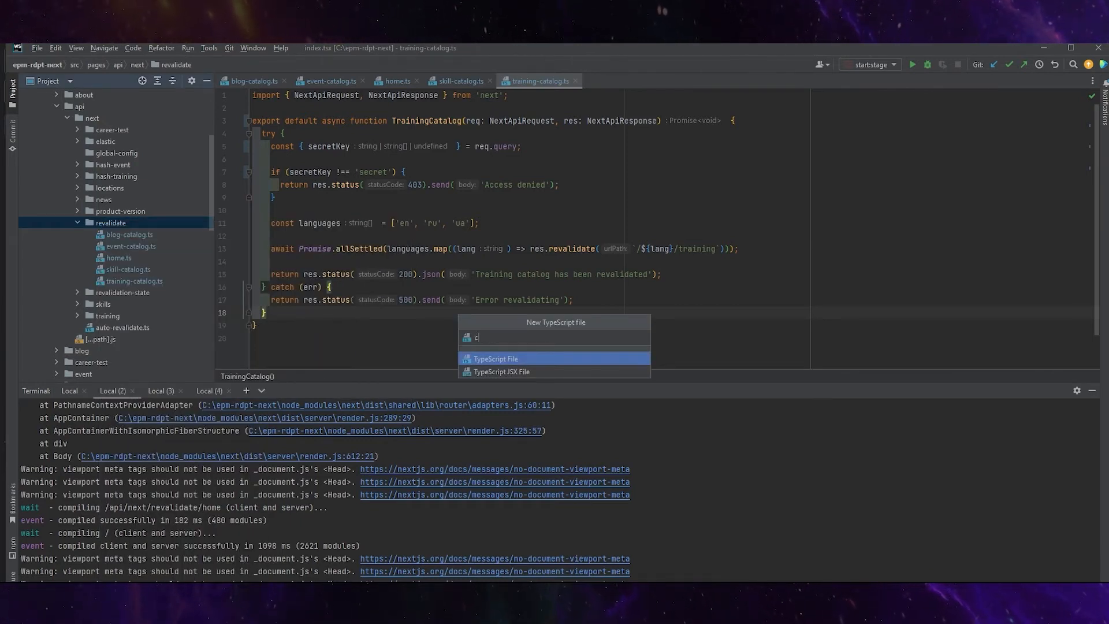
type("ommon")
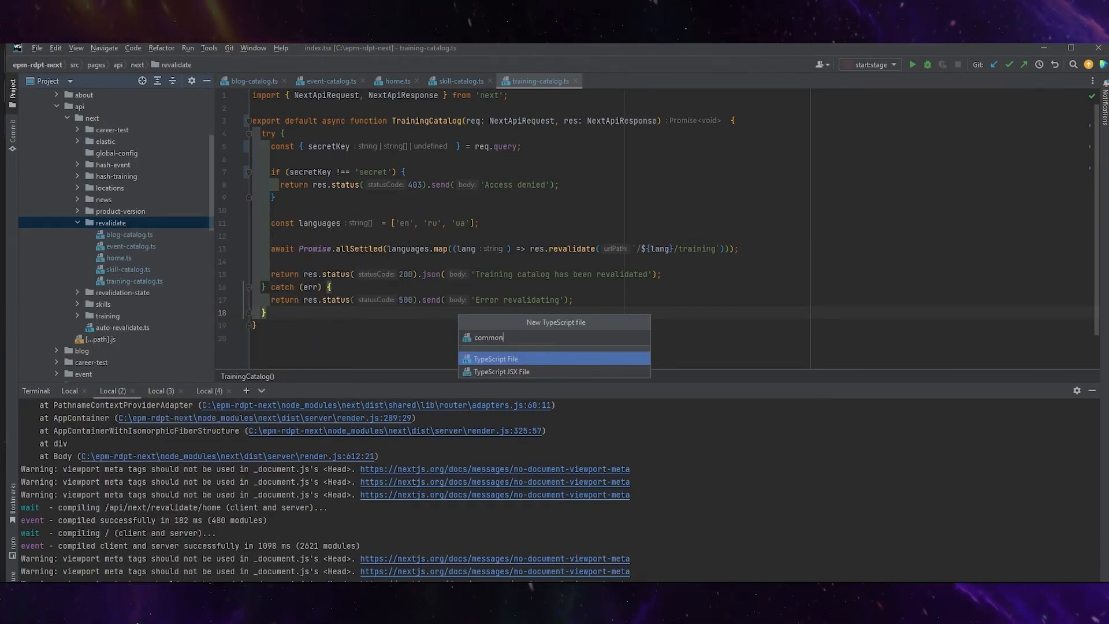
key("Enter")
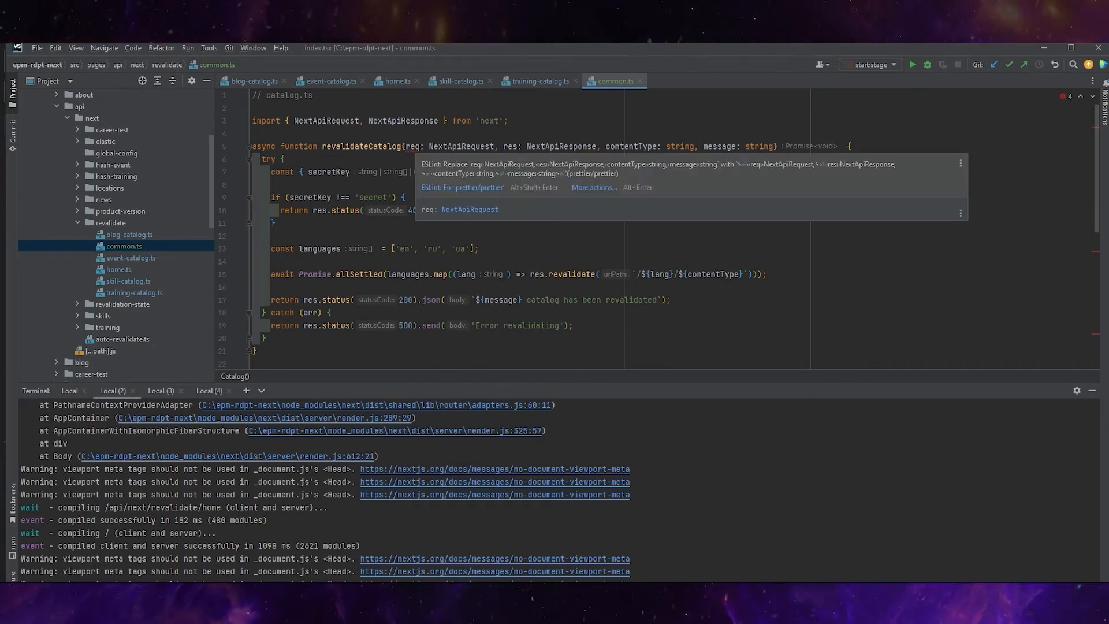
Fix lint formatting in common.ts with Alt+Shift+Enter and review the Catalog switch
key("Alt+Shift+Enter")
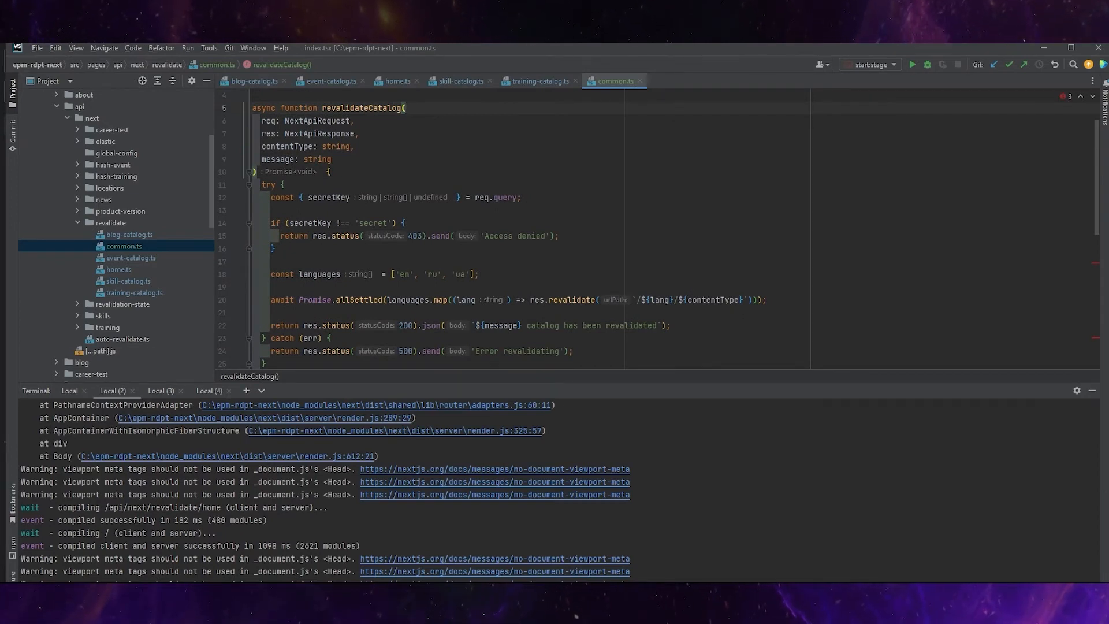
scroll("down", 3)
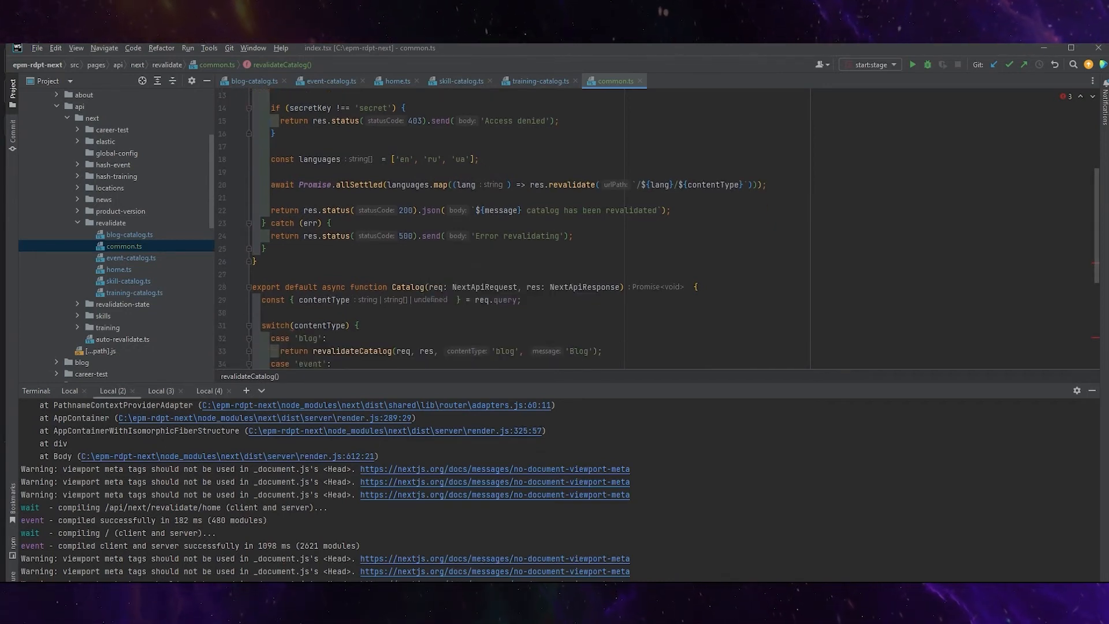
scroll("down", 3)
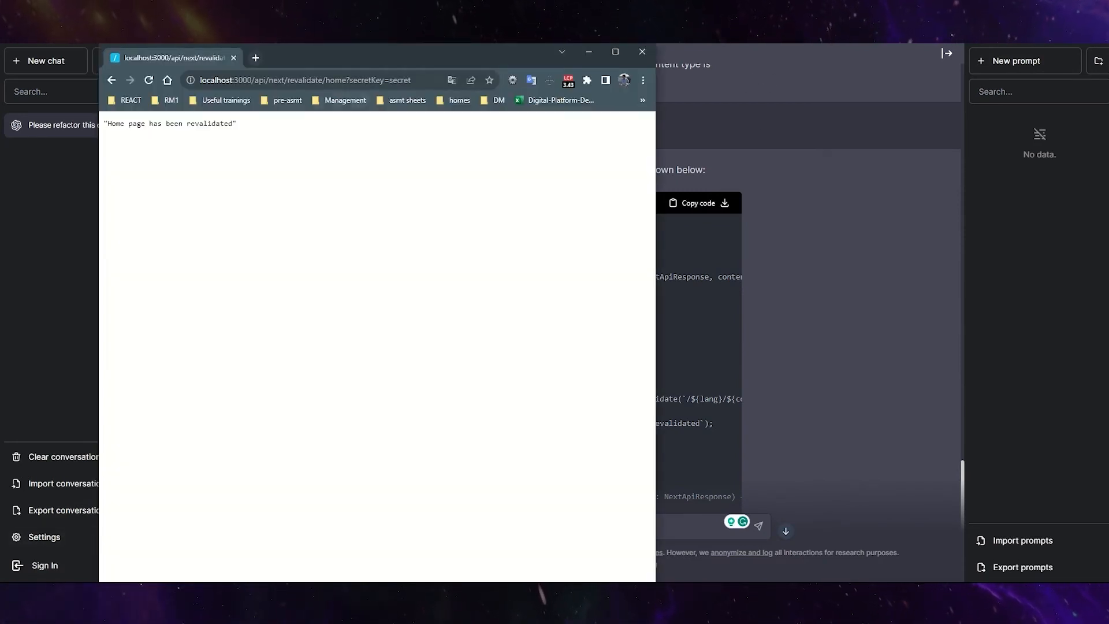
double_click(302, 80)
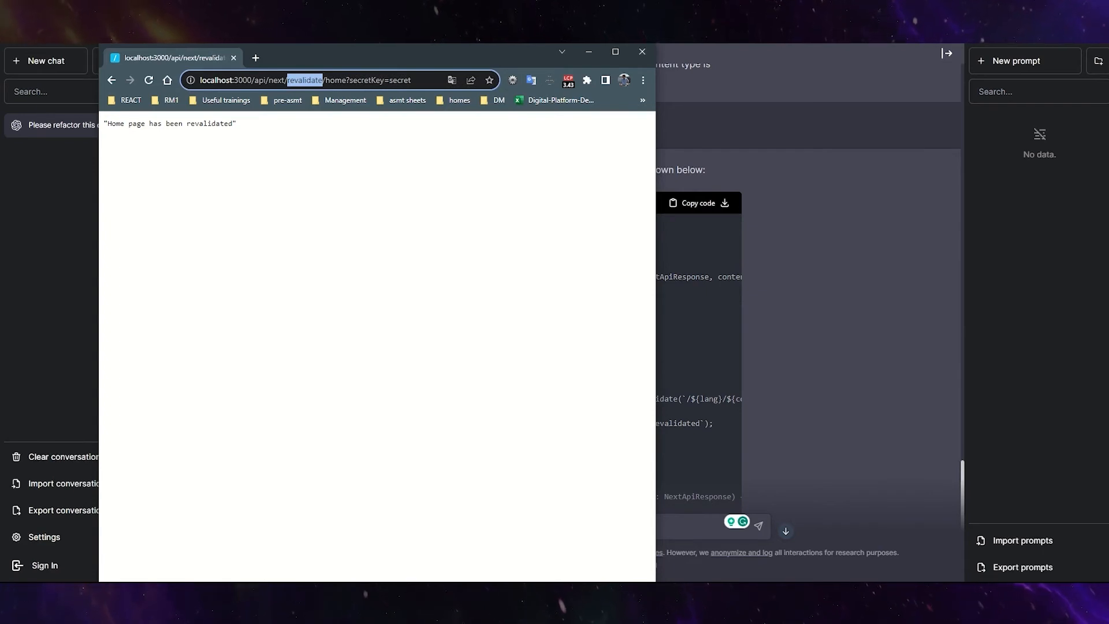
type("comm")
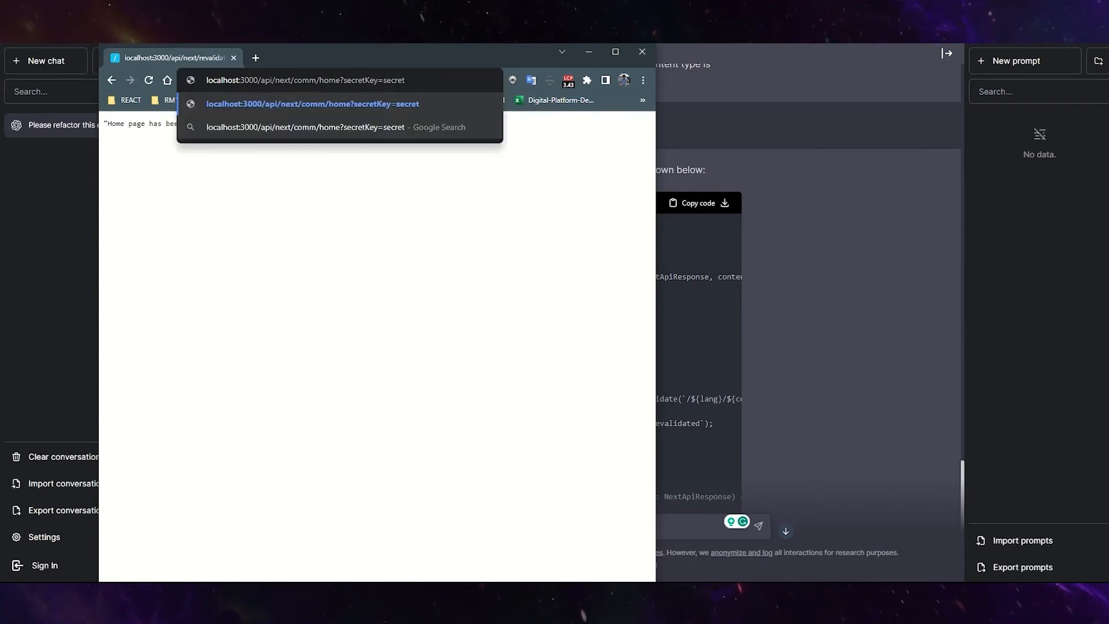
type("localhost:3000/api/next/revalidate/home?secretKey=secret")
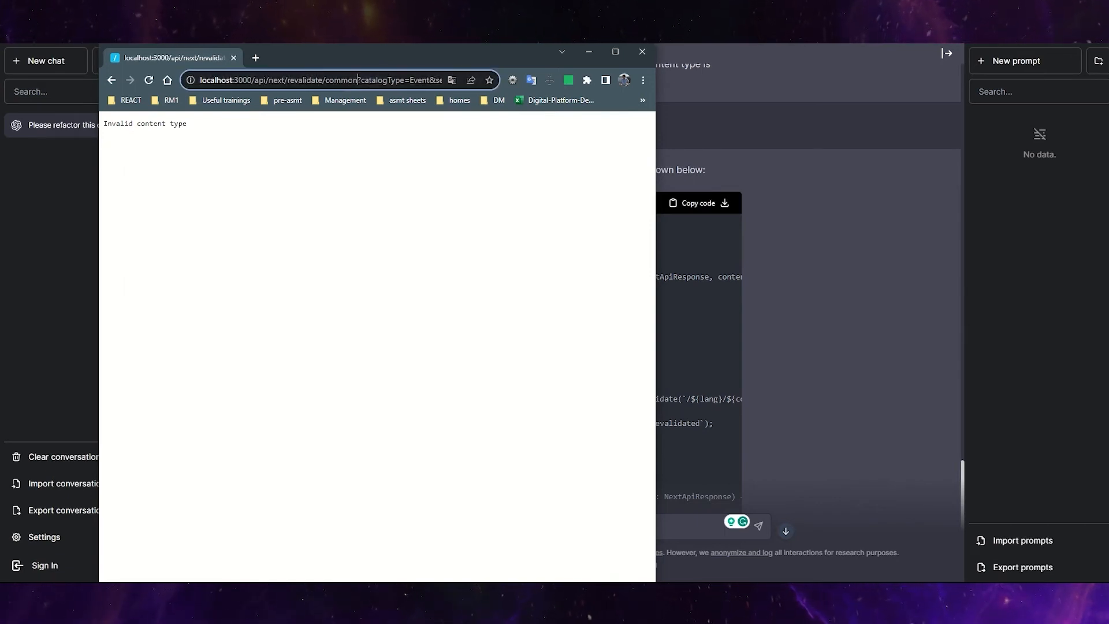
left_click(318, 79)
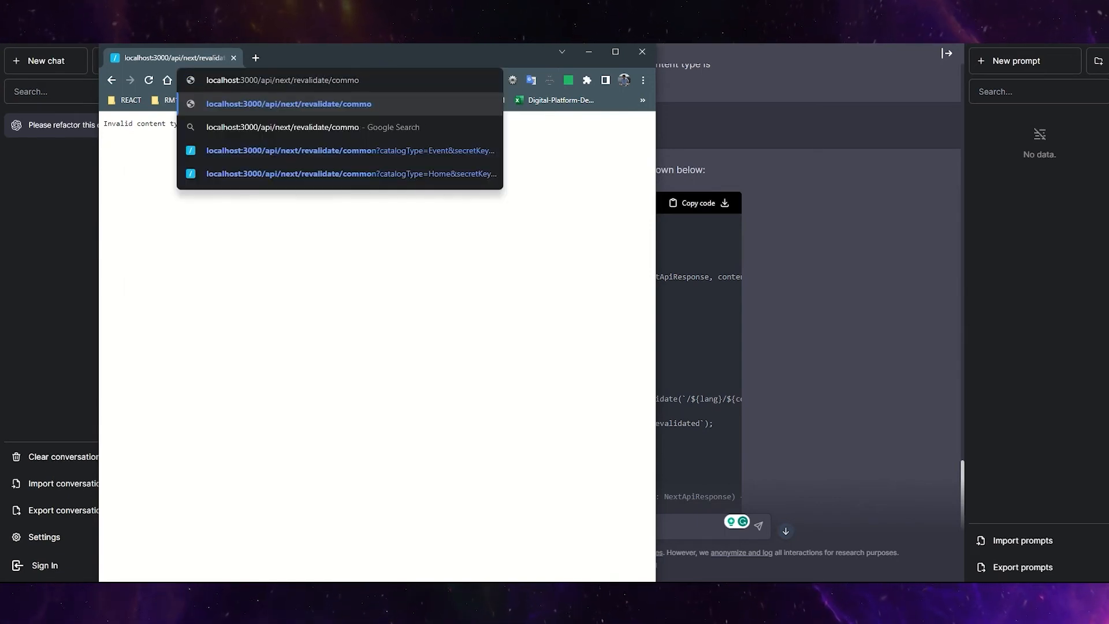
left_click(349, 151)
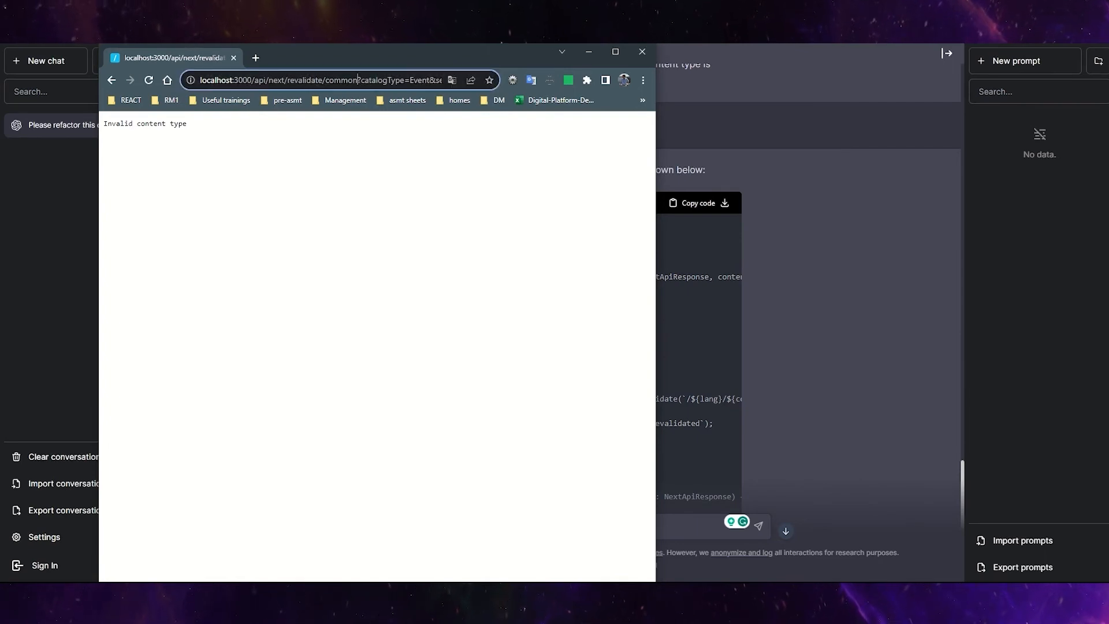
left_click(318, 79)
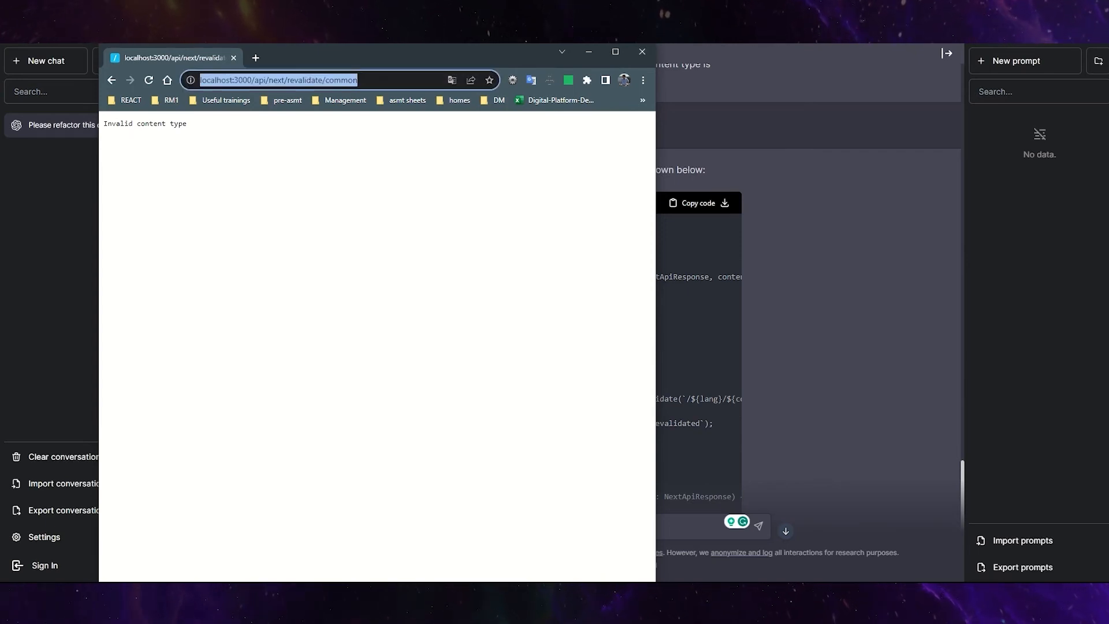
type("?catalogType=Event&secretKey=se")
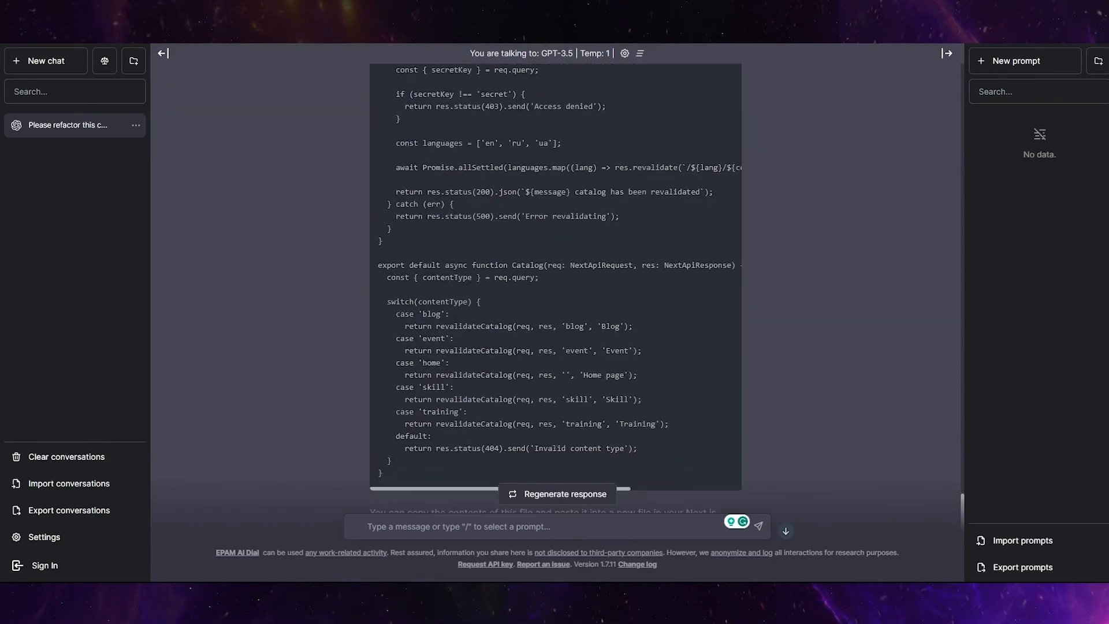
Scroll the AI Dial code block to the switch(contentType) cases
scroll("down", 3)
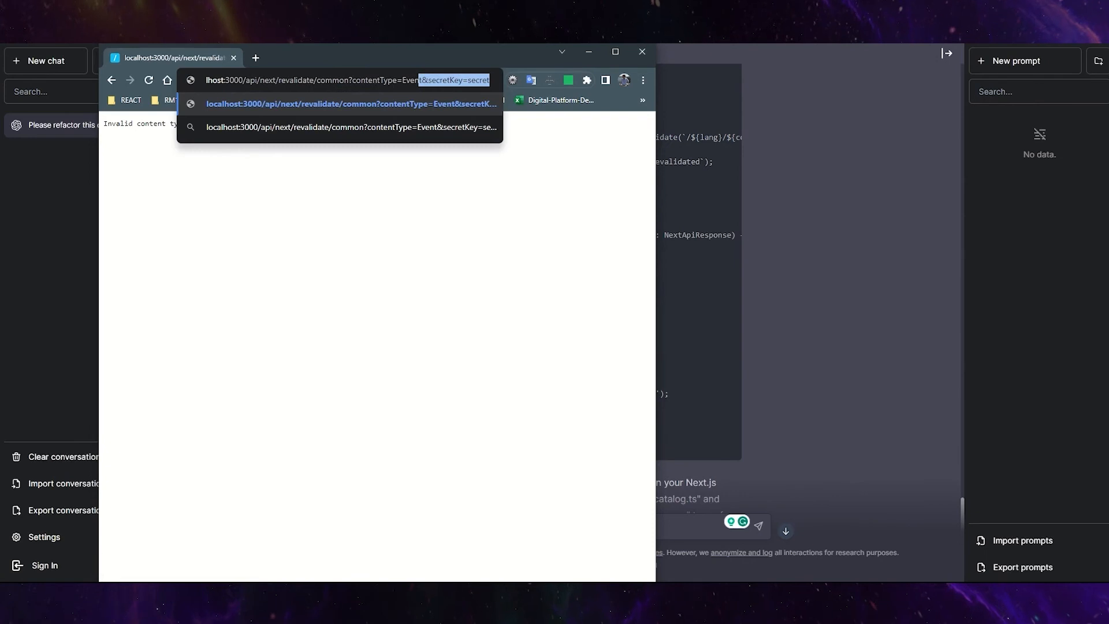
key("Delete")
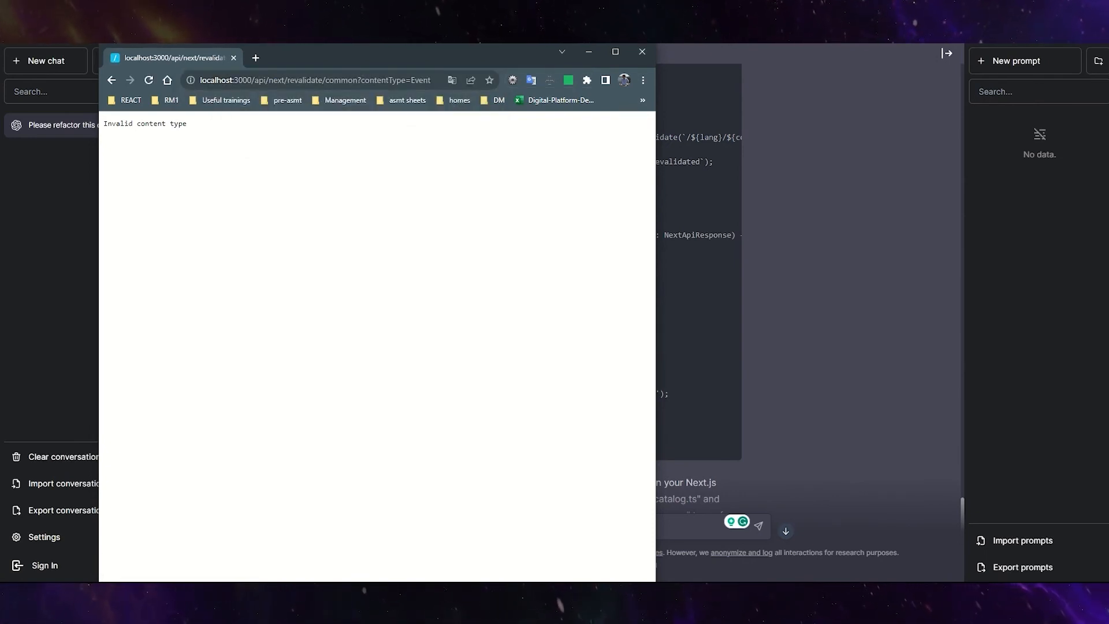
left_click(311, 79)
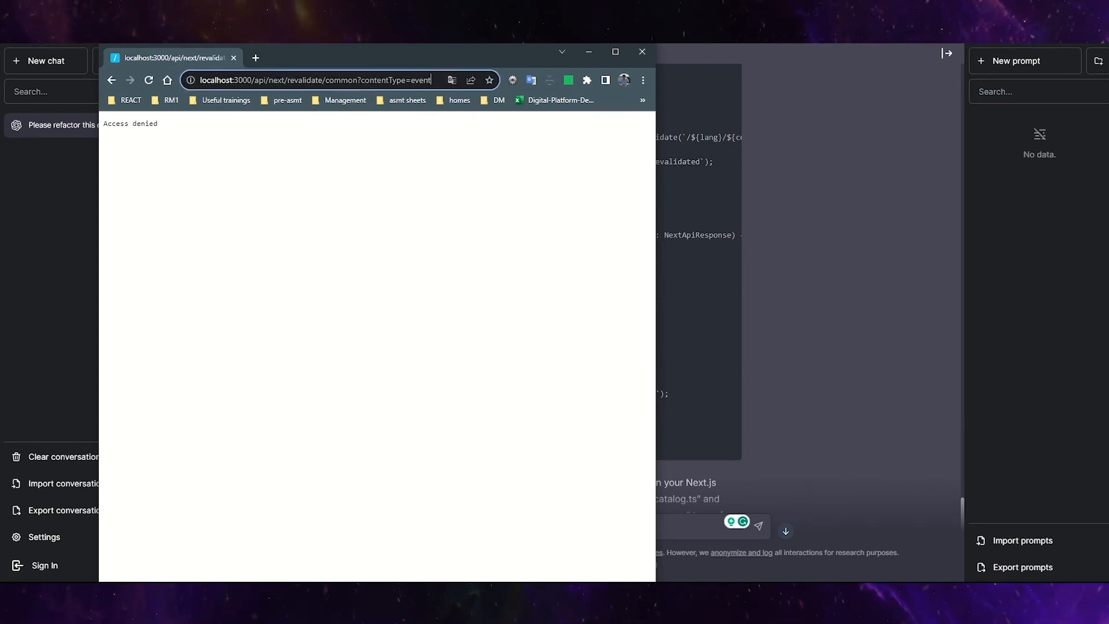
type("t&secretKey=secret")
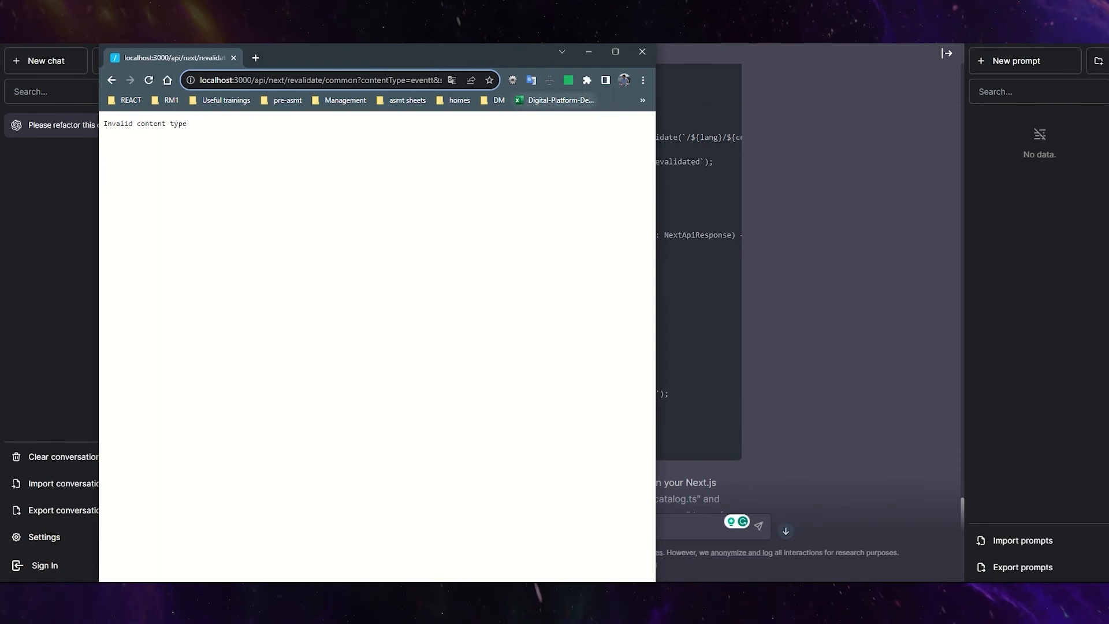
left_click(147, 79)
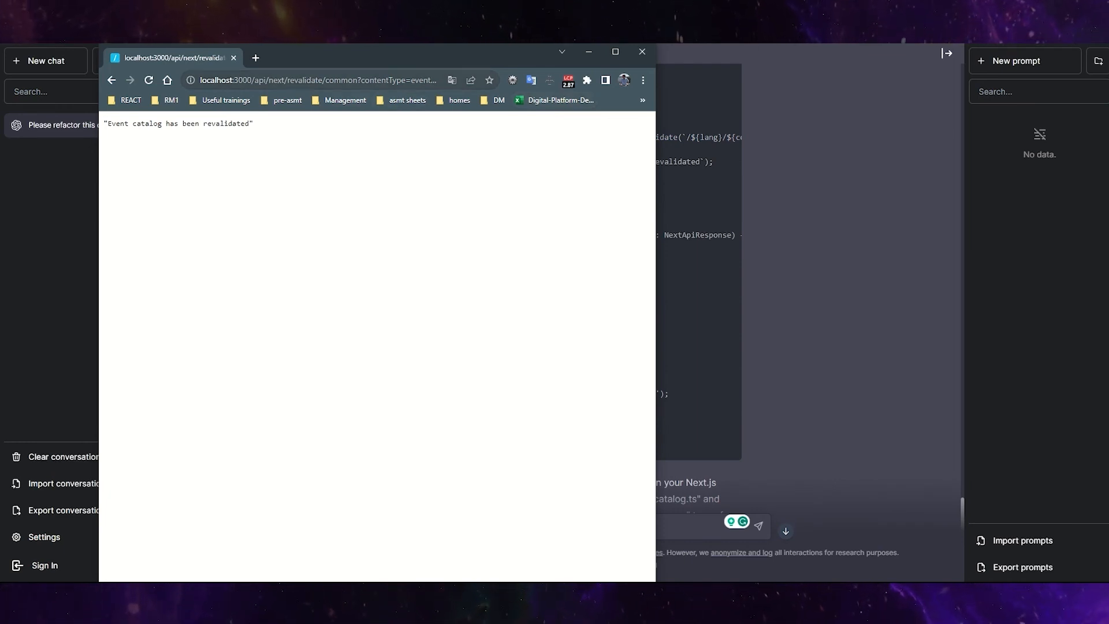
left_click(318, 80)
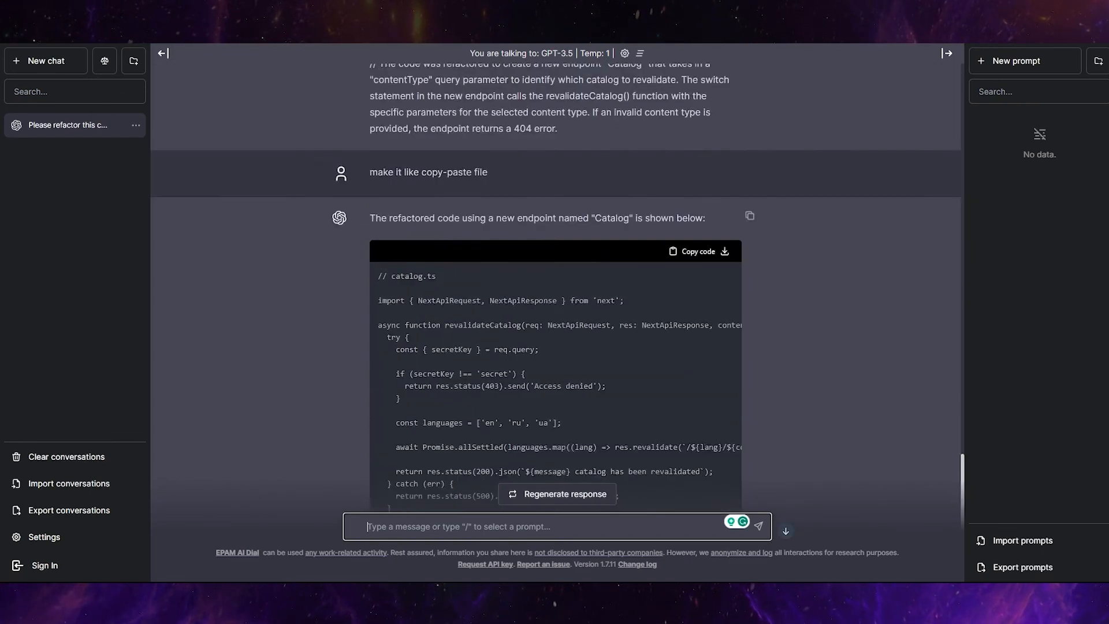
Scroll the AI Dial conversation to the 'refactor it with creating a new endpoint' reply
scroll("down", 3)
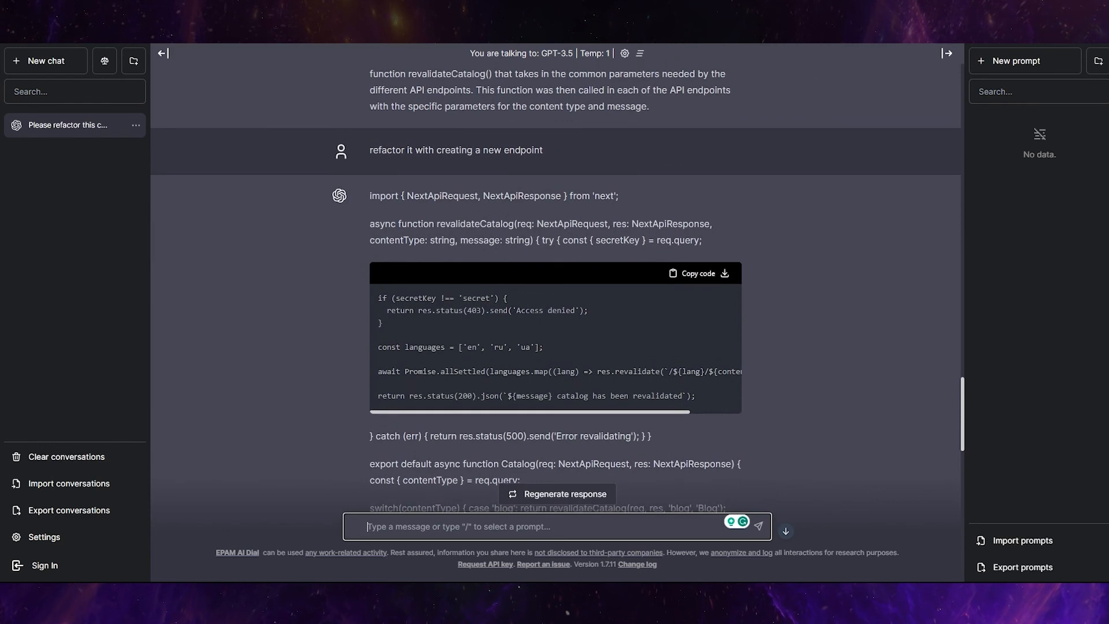